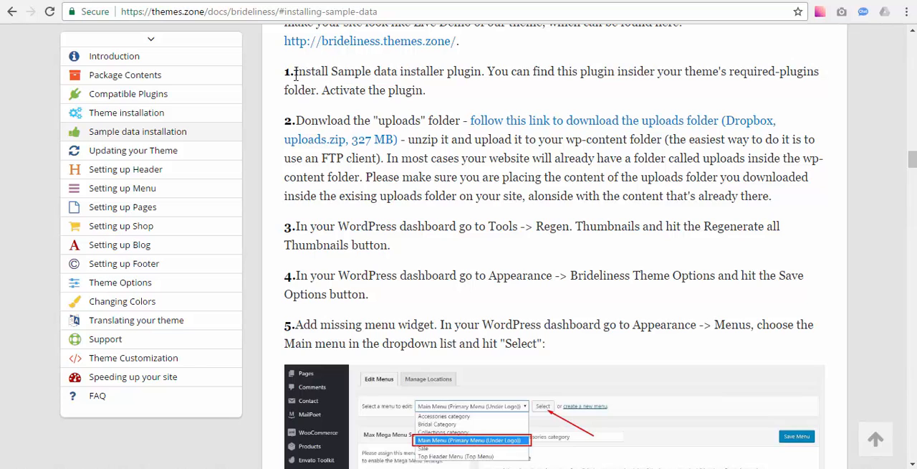
mouse_move(342, 146)
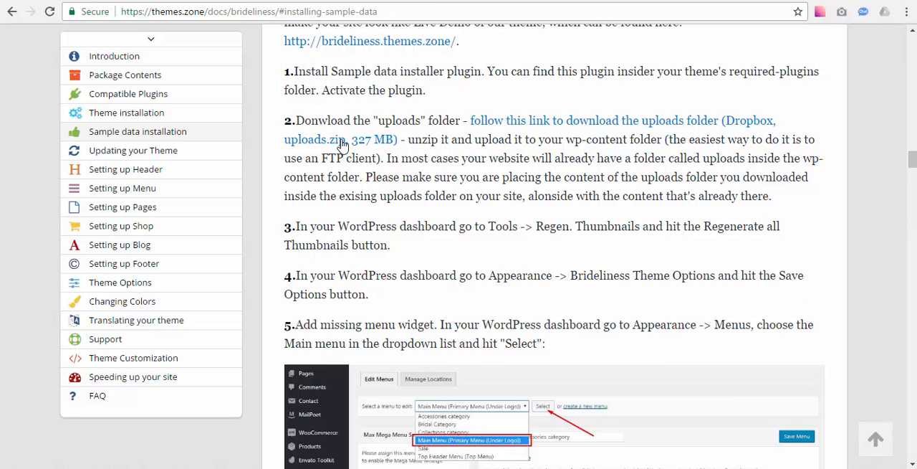
- Extract brideliness_theme.zip into its own brideliness_theme folder with 7-Zip
scroll(up, 3)
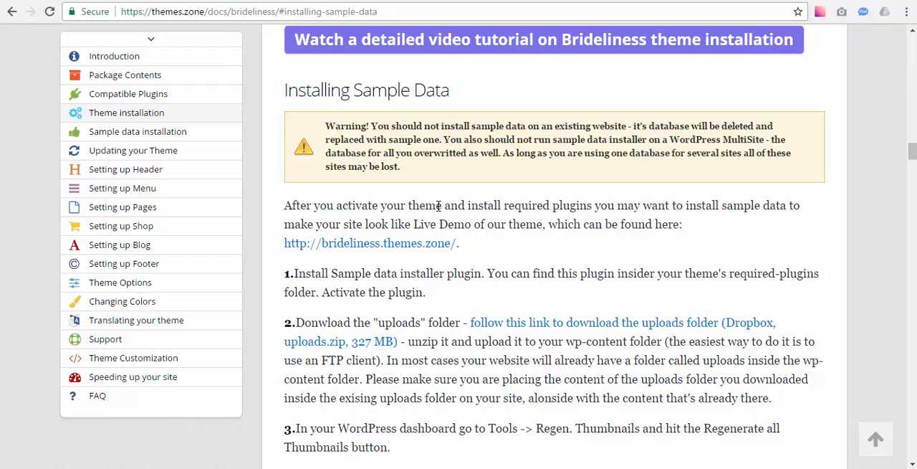
scroll(down, 3)
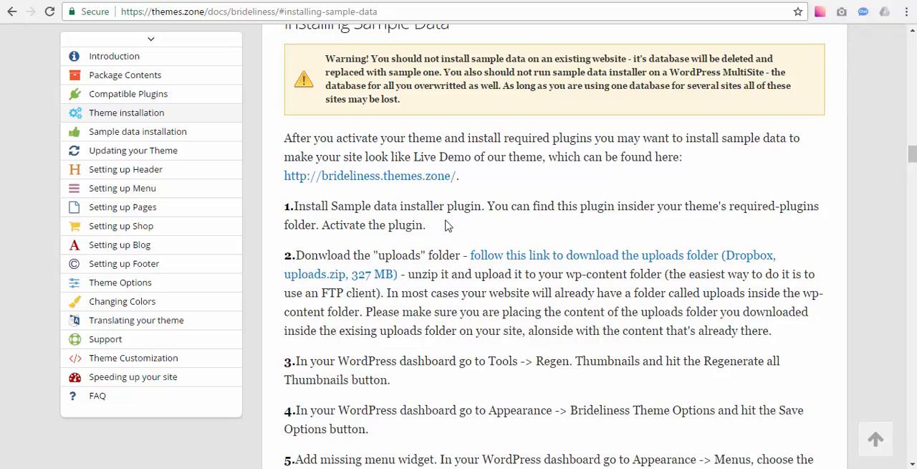
mouse_move(456, 152)
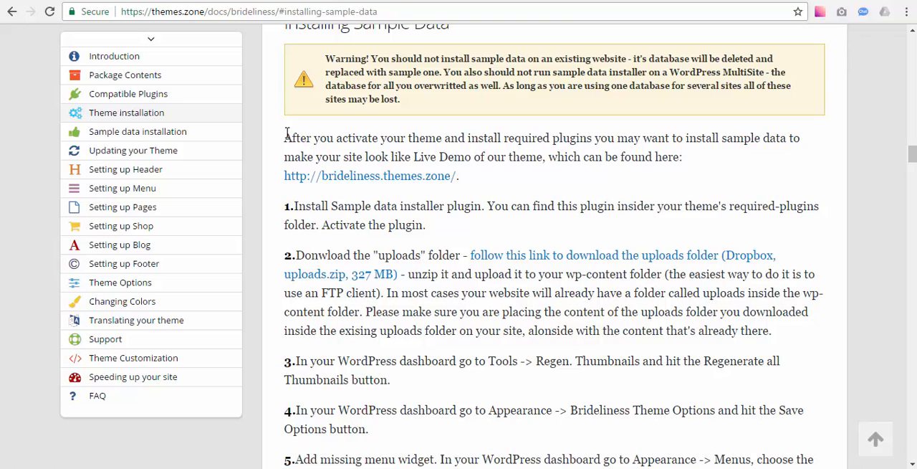
scroll(up, 3)
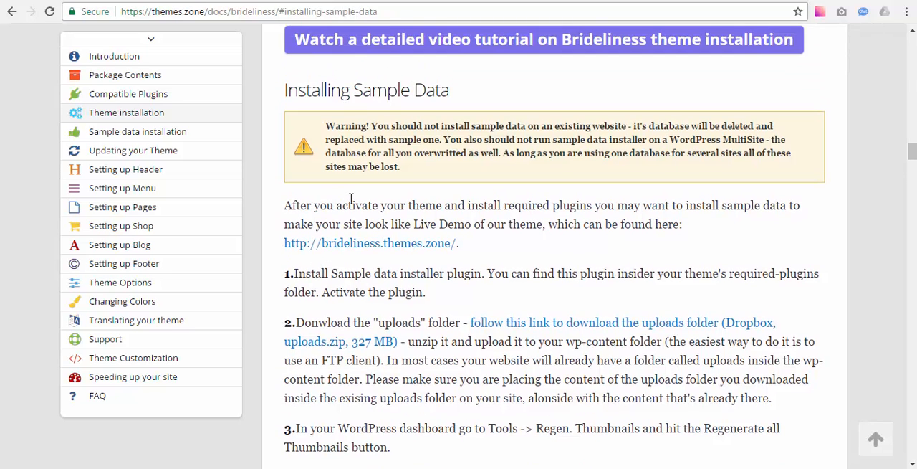
mouse_move(334, 139)
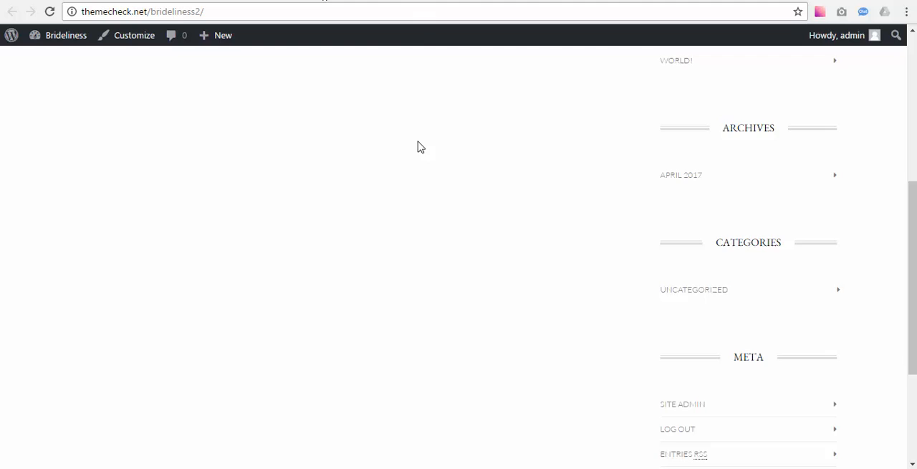
scroll(up, 3)
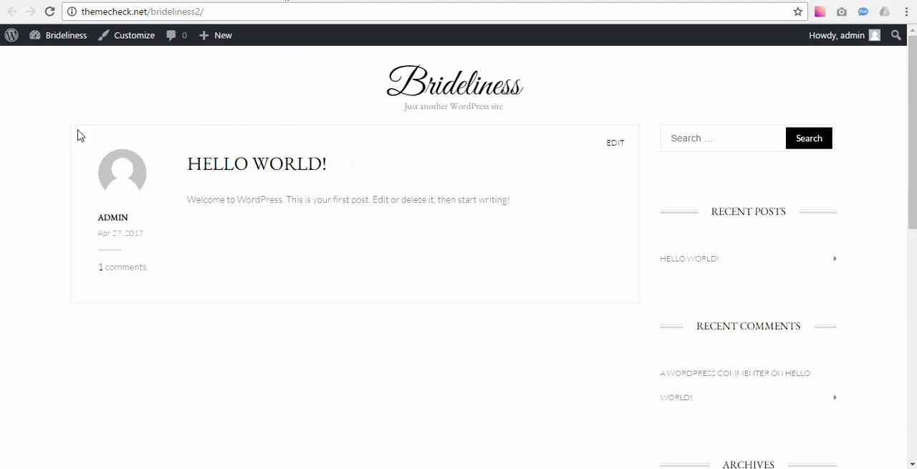
mouse_move(31, 99)
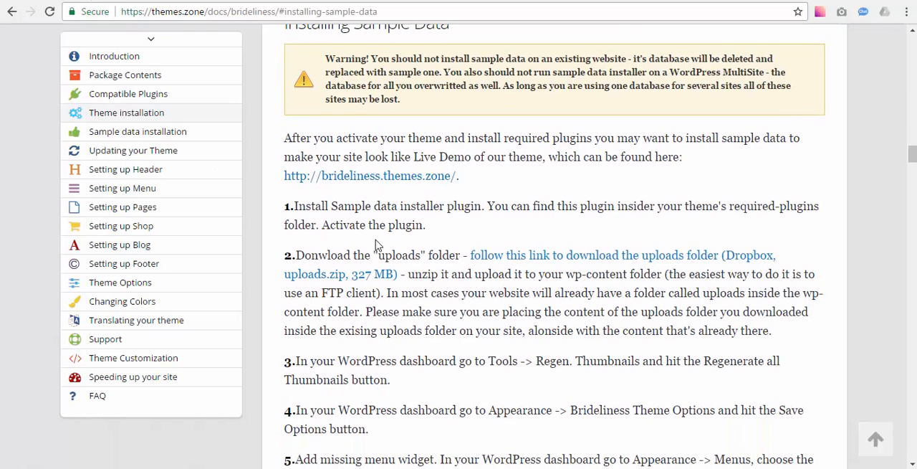
mouse_move(441, 202)
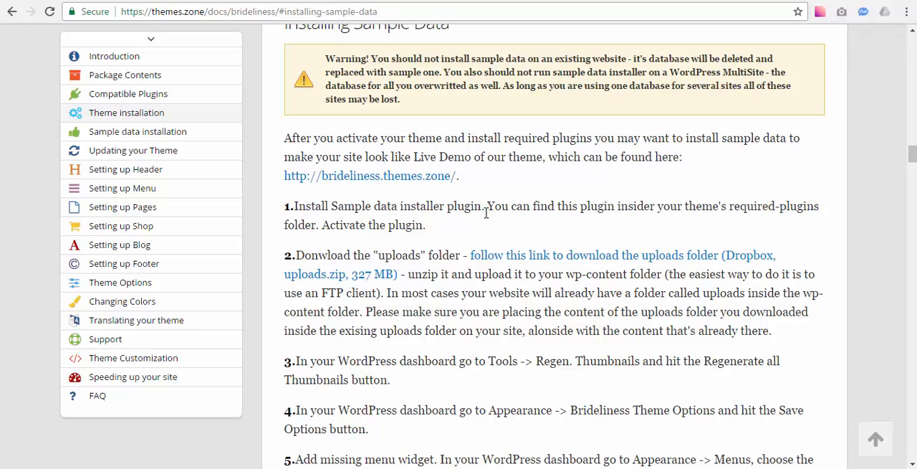
mouse_move(559, 207)
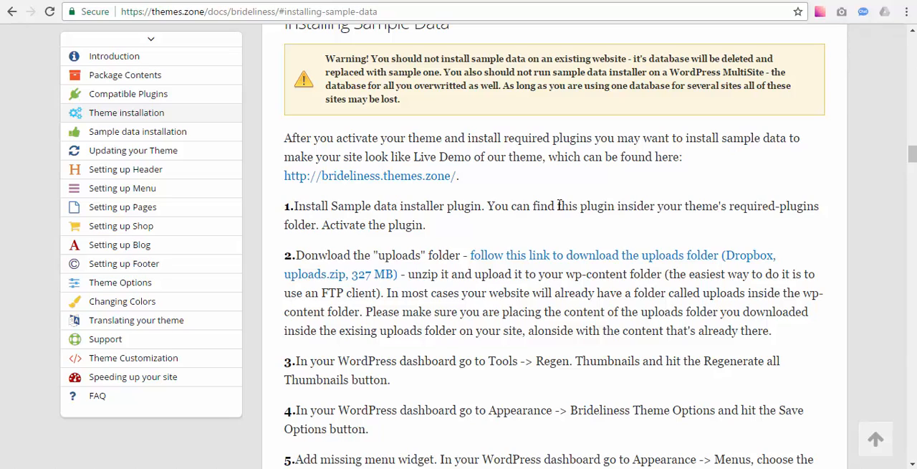
mouse_move(752, 220)
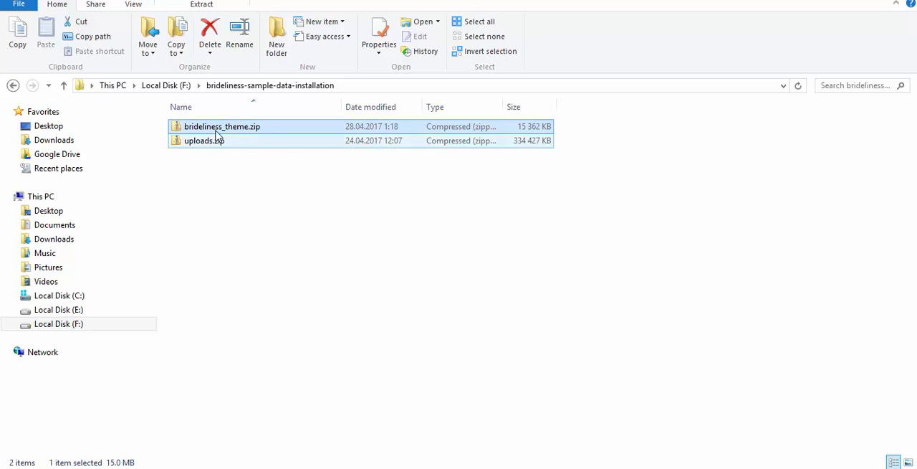
mouse_move(246, 132)
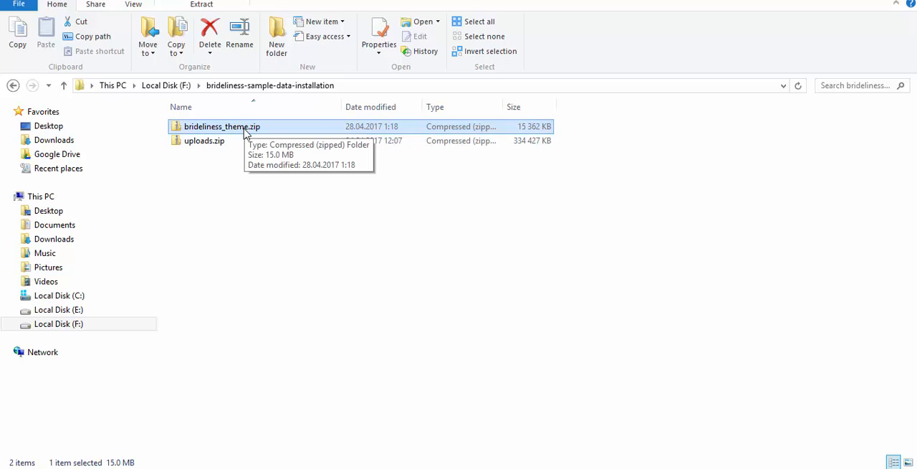
mouse_move(229, 127)
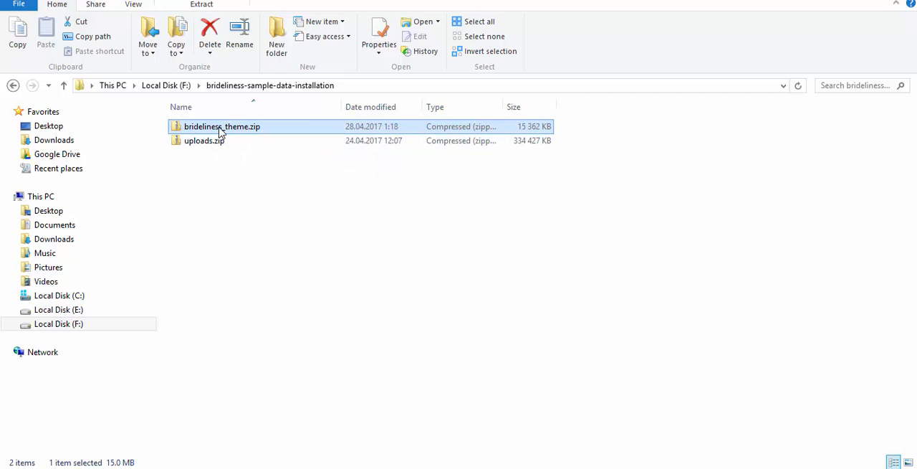
click(203, 140)
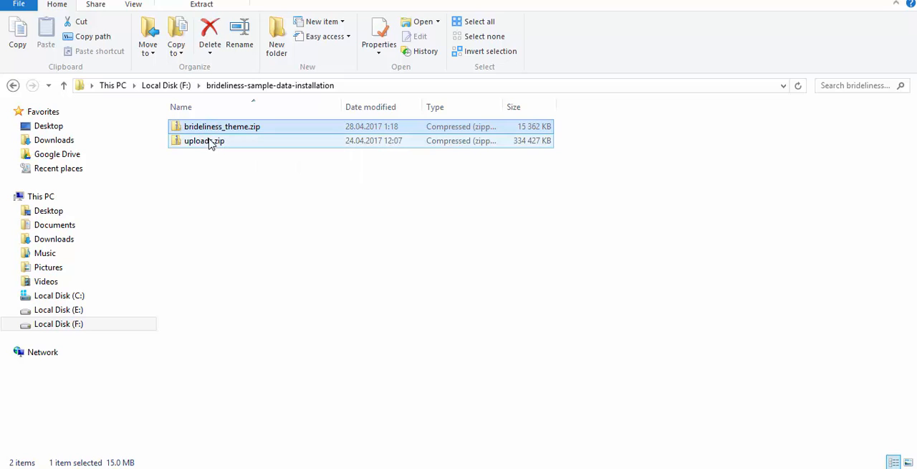
click(247, 126)
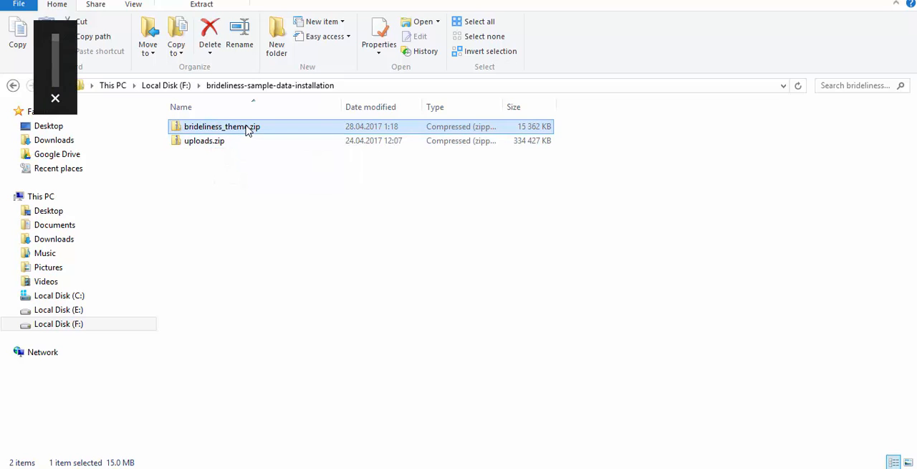
right_click(222, 126)
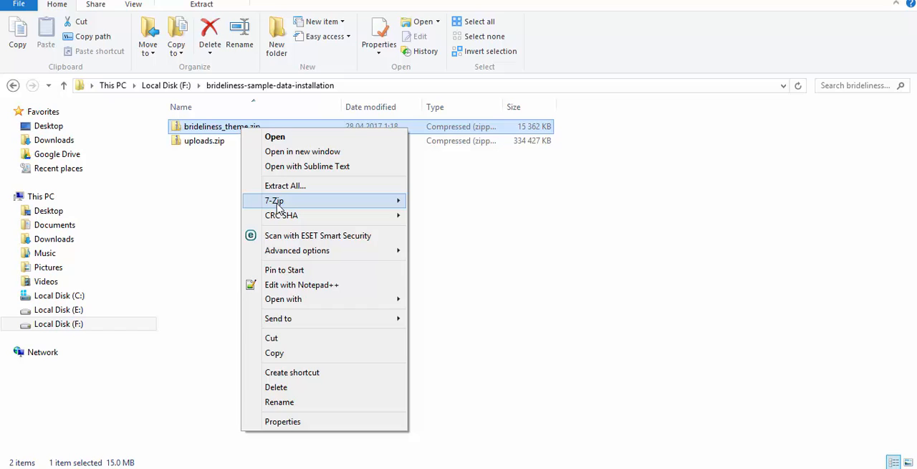
mouse_move(275, 201)
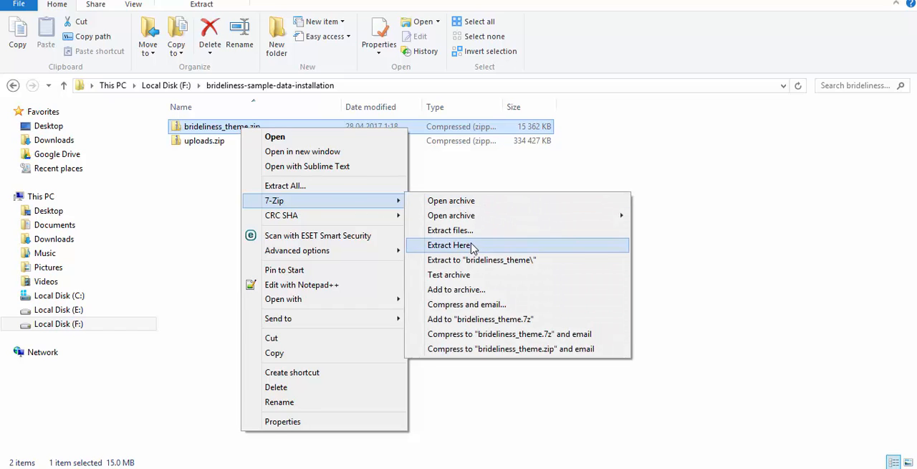
mouse_move(482, 259)
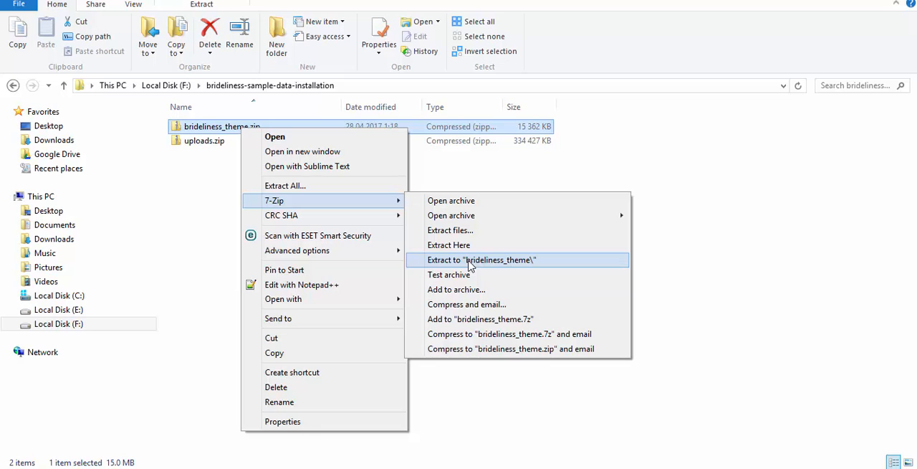
click(482, 260)
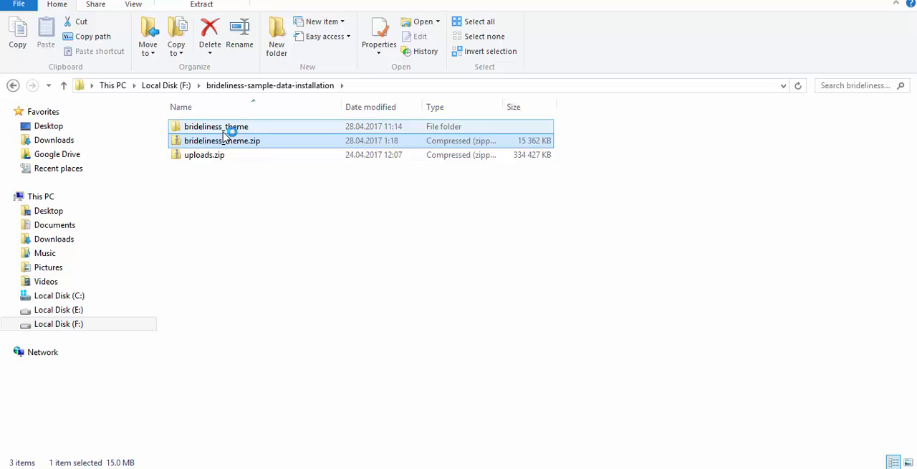
- Navigate into brideliness_theme > THEME > brideliness > required-plugins holding the plugin zips
double_click(215, 126)
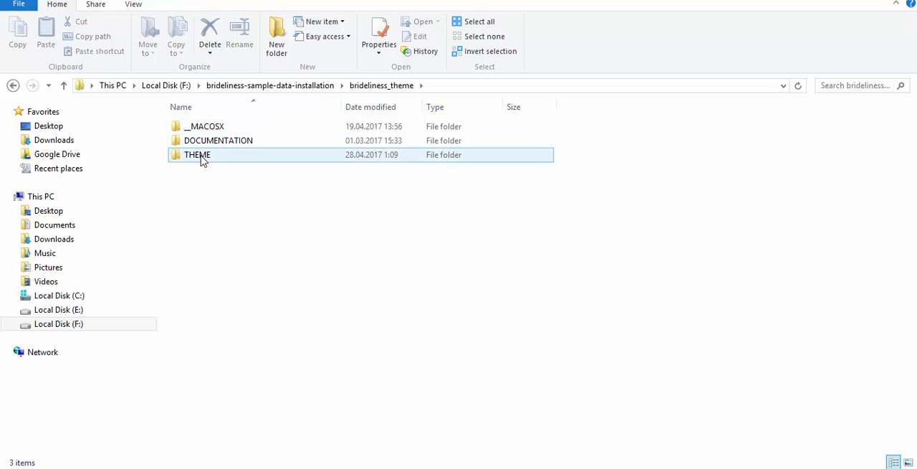
double_click(198, 155)
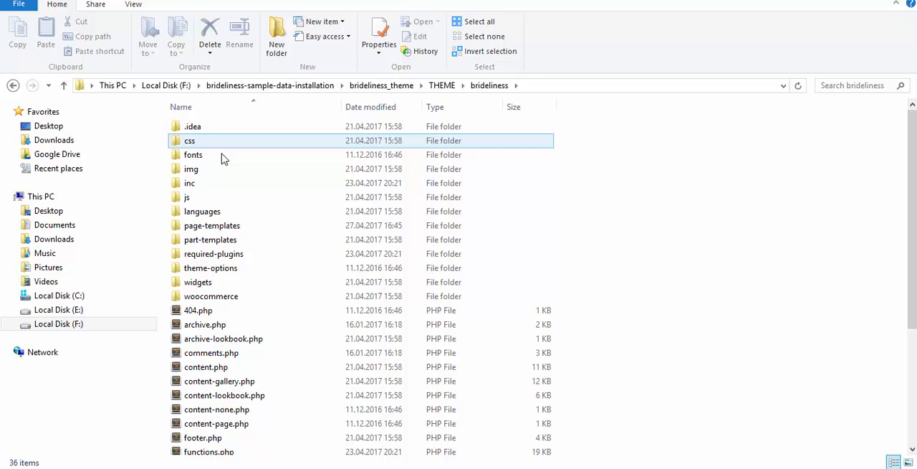
double_click(213, 252)
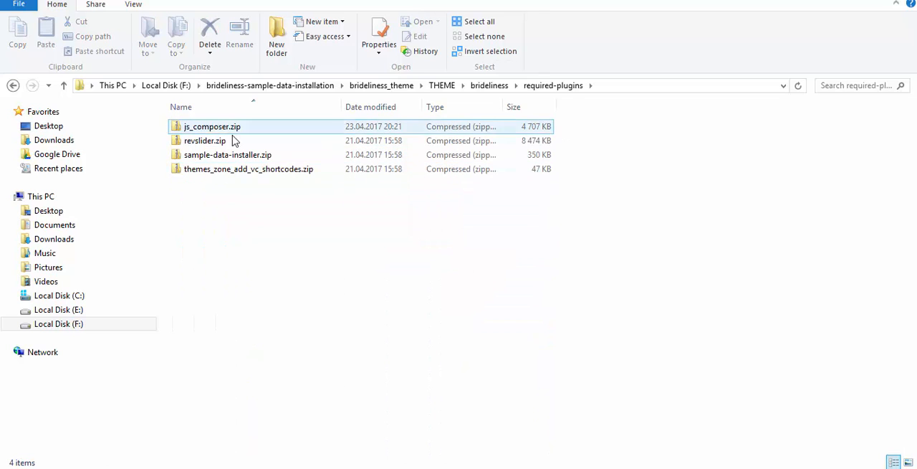
click(227, 155)
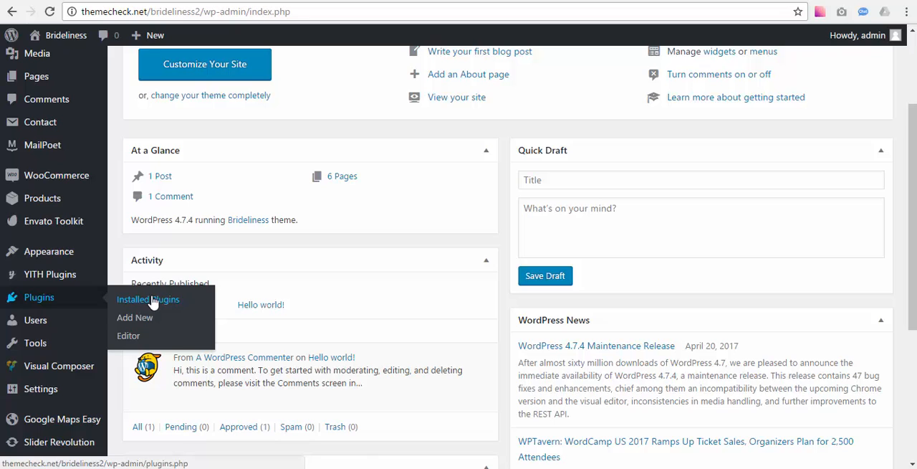
- From Add Plugins, choose sample-data-installer.zip in the theme's required-plugins folder for upload
click(148, 298)
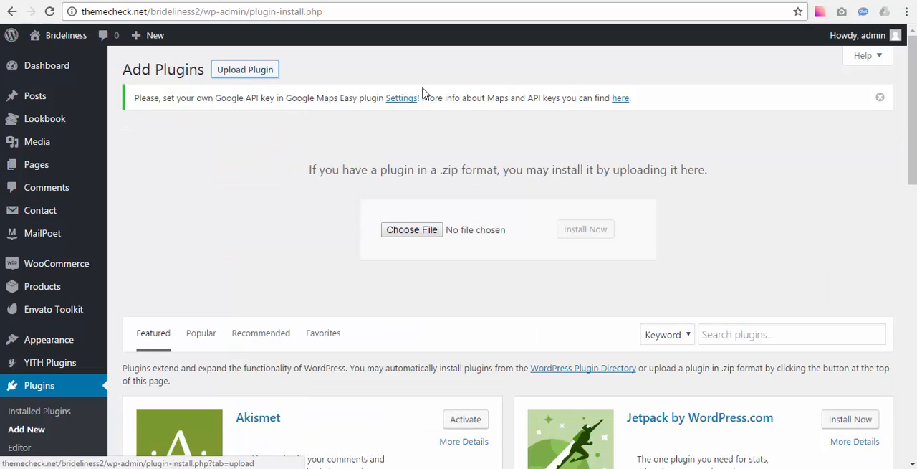
click(411, 229)
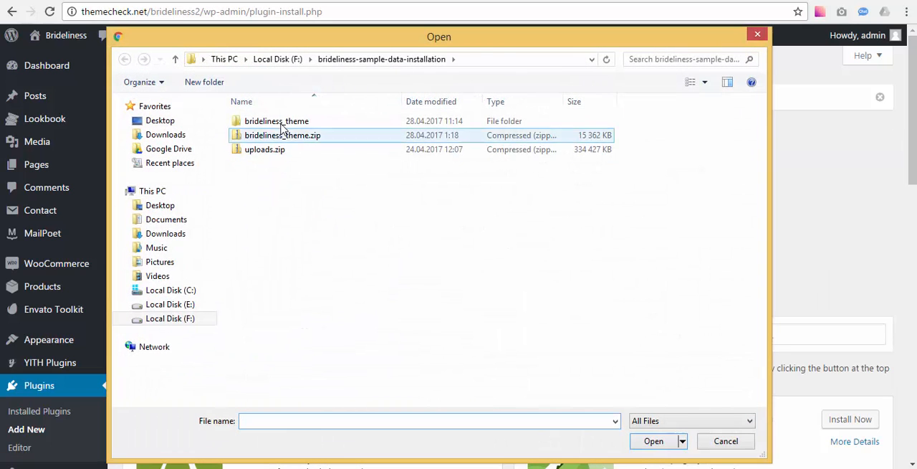
double_click(277, 120)
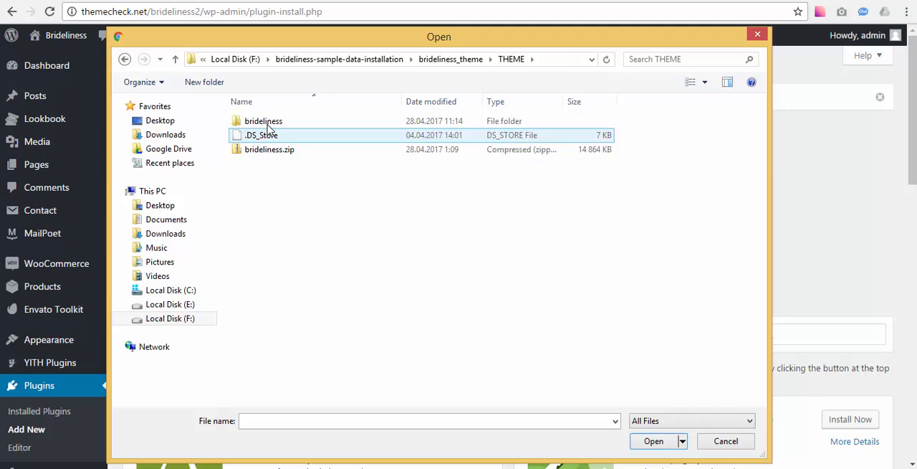
double_click(264, 121)
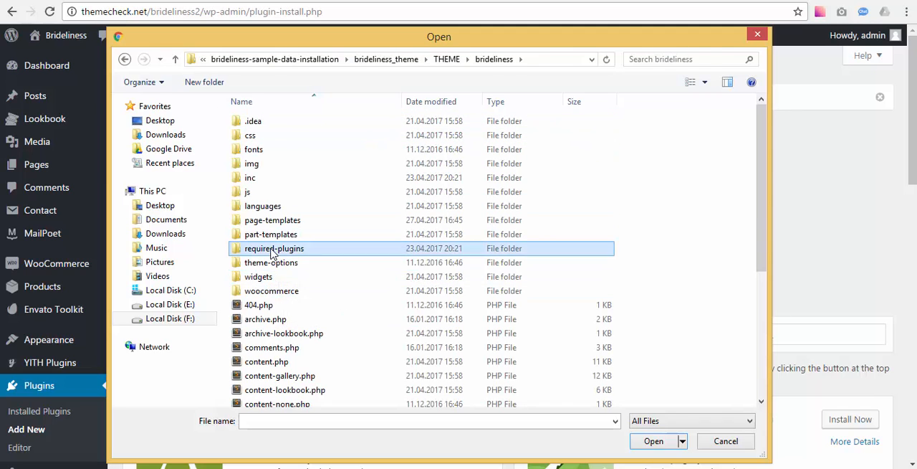
double_click(274, 248)
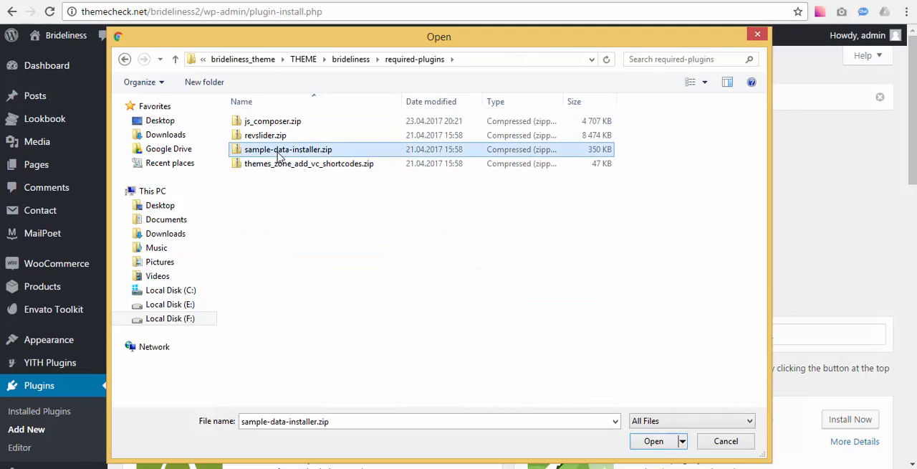
click(654, 442)
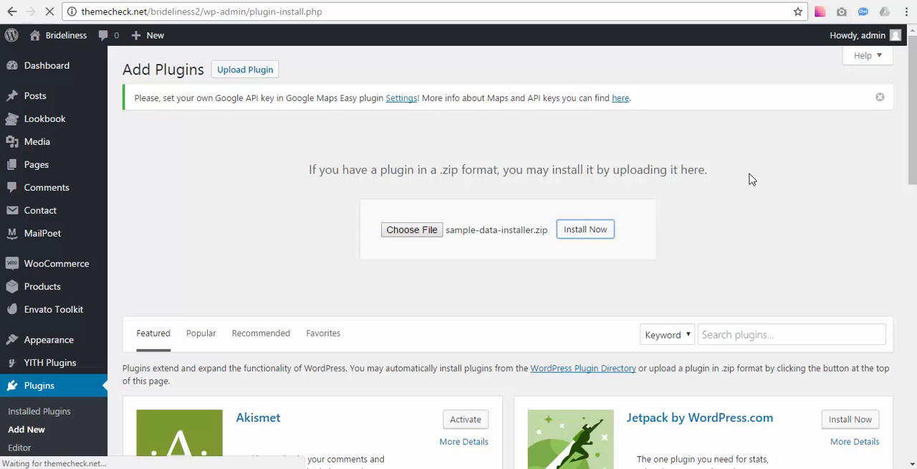
- Install the Sample Data Installer plugin from the zip and activate it
click(585, 229)
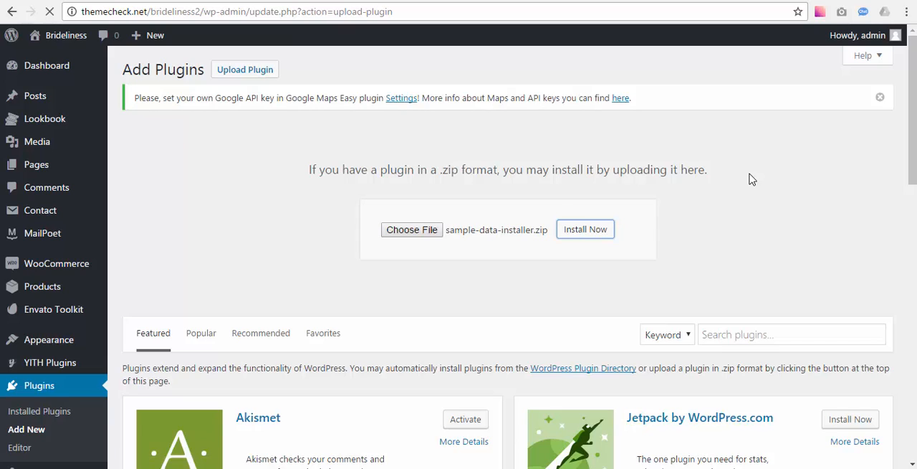
click(585, 229)
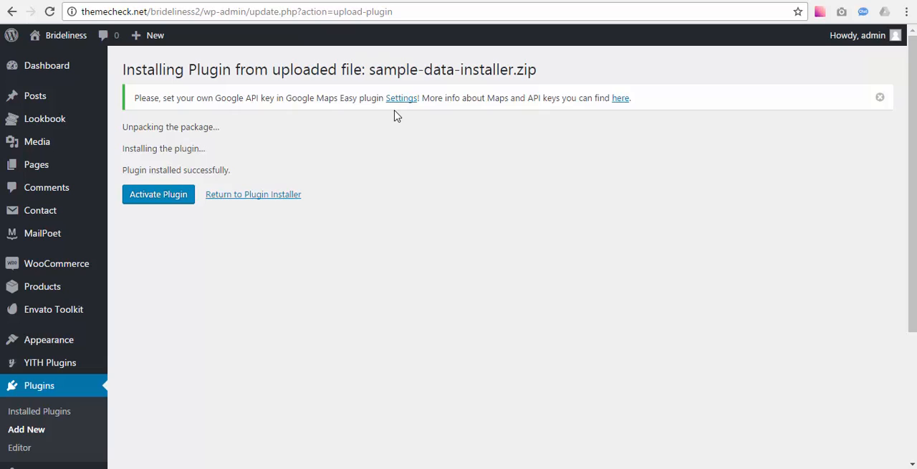
mouse_move(347, 155)
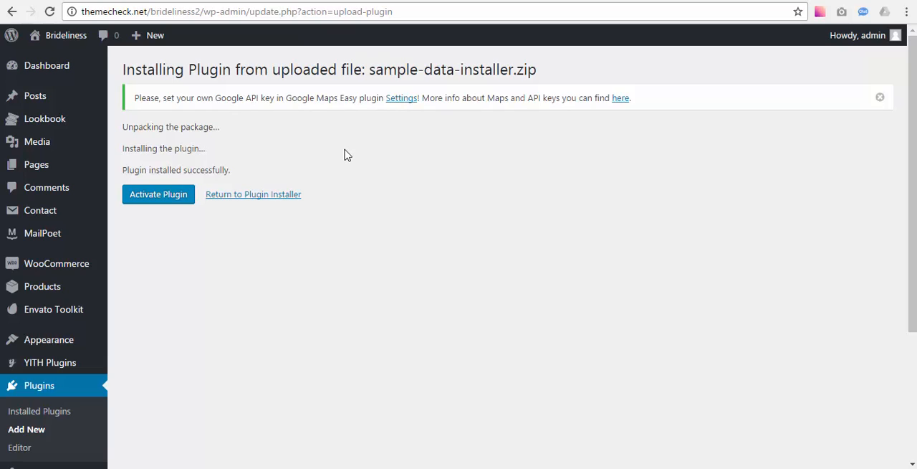
mouse_move(269, 158)
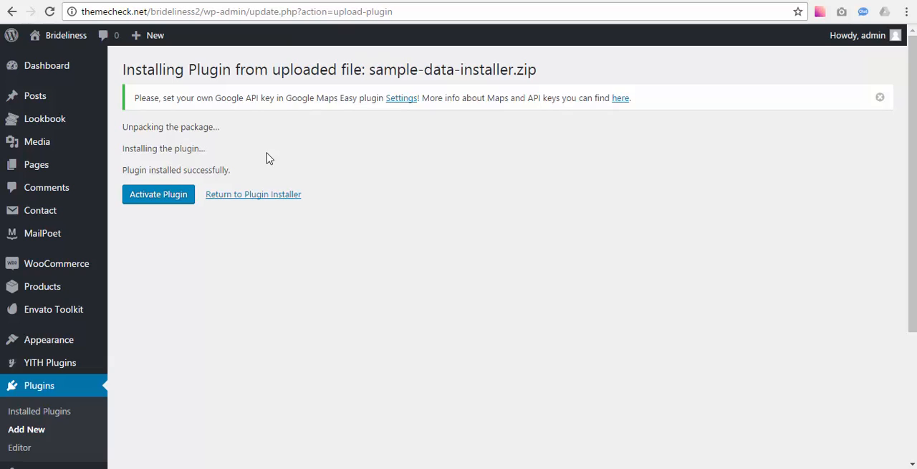
mouse_move(157, 195)
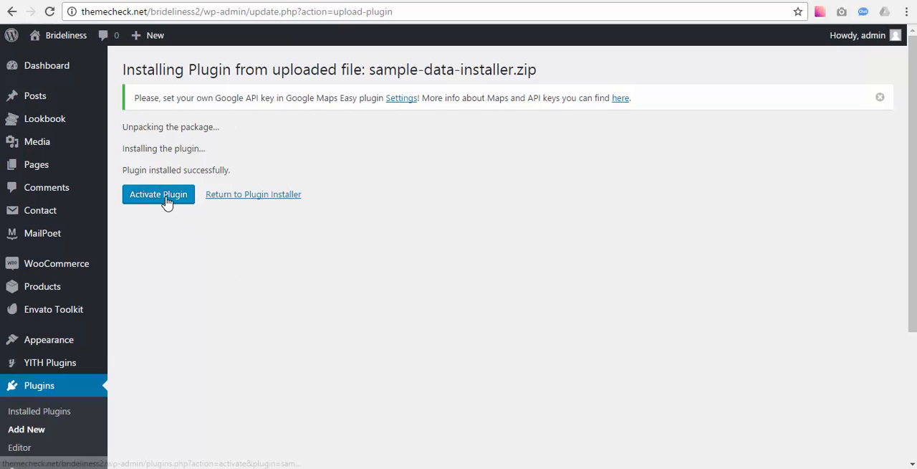
click(158, 193)
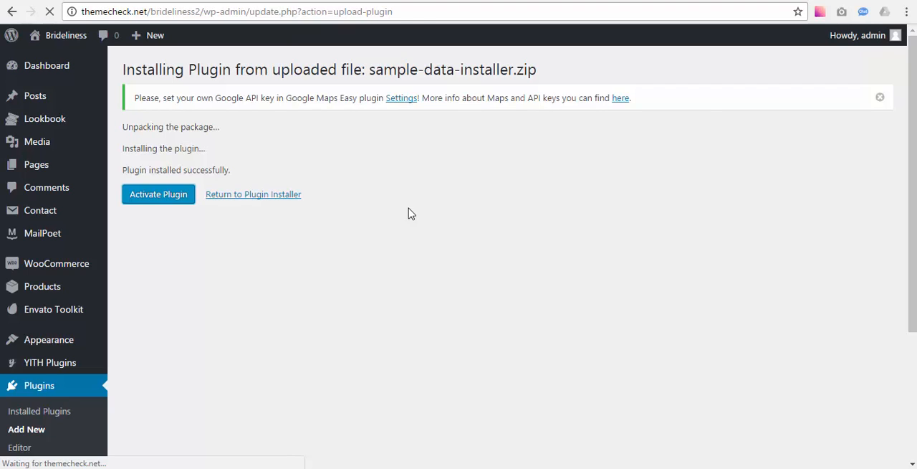
click(157, 195)
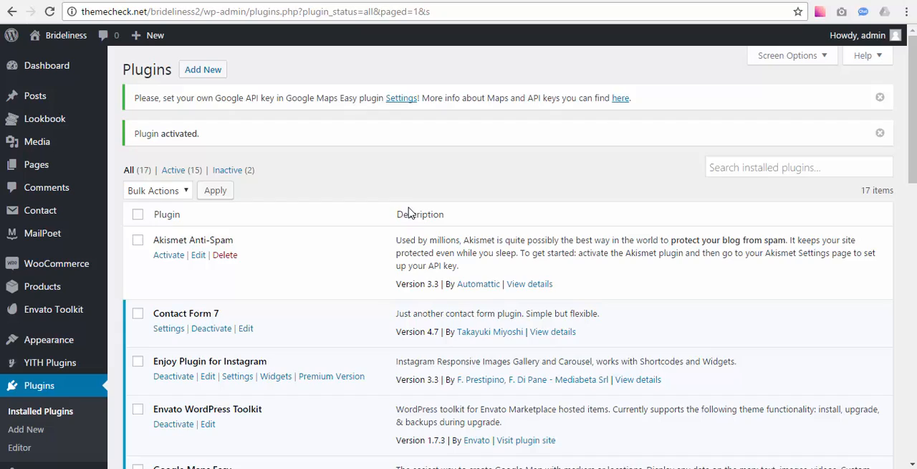
- Check Sample Data Installer is active, then visit the Brideliness front page from the admin bar
scroll(down, 3)
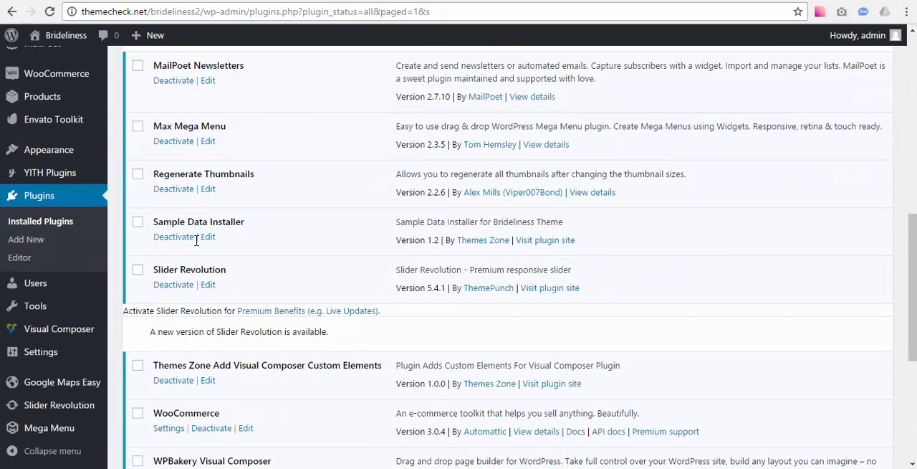
click(66, 34)
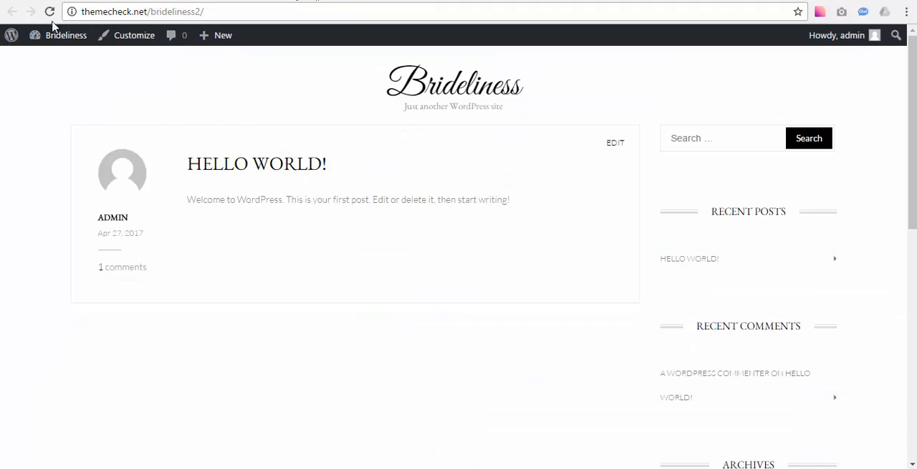
click(49, 11)
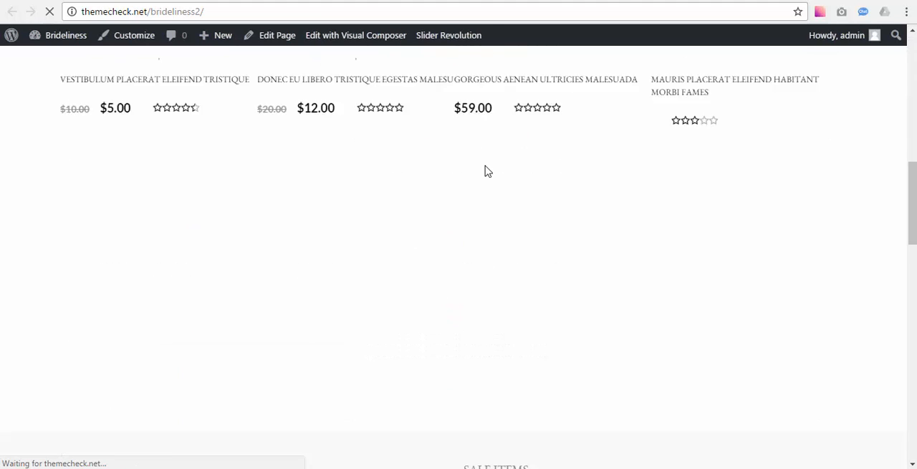
scroll(down, 3)
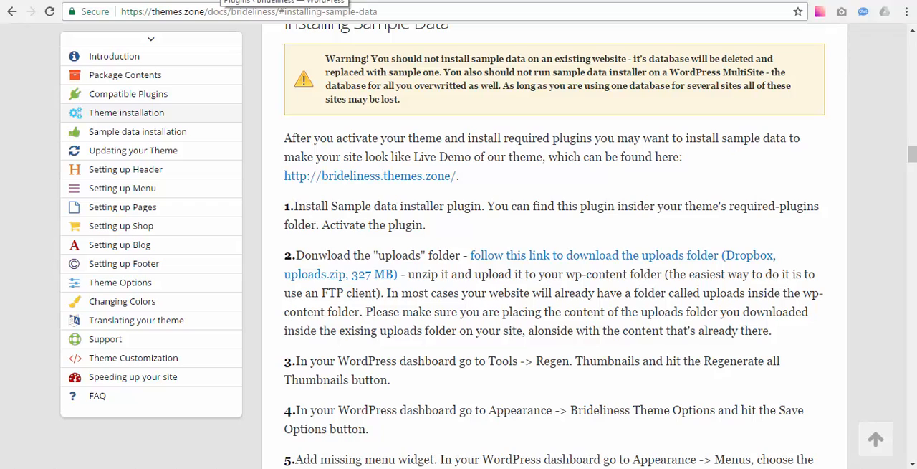
mouse_move(470, 251)
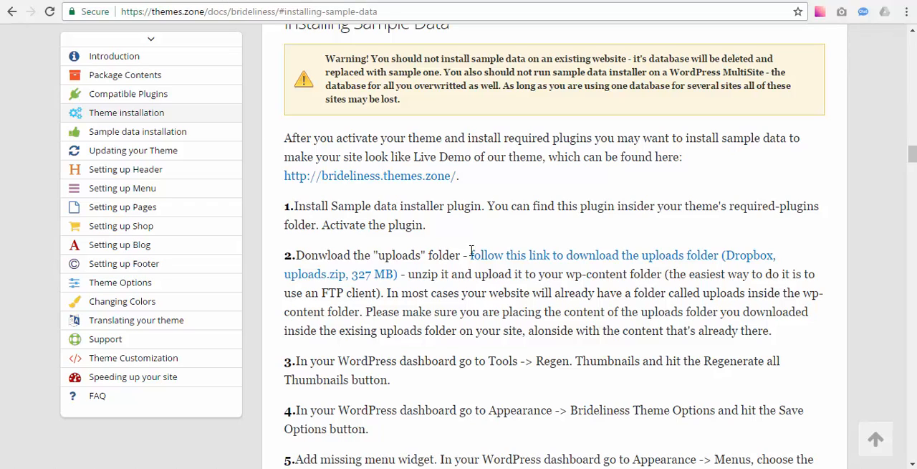
mouse_move(507, 195)
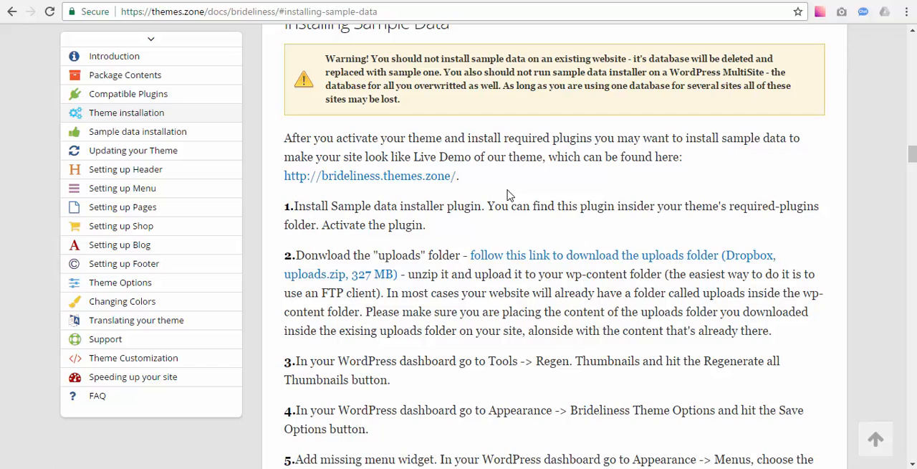
scroll(down, 3)
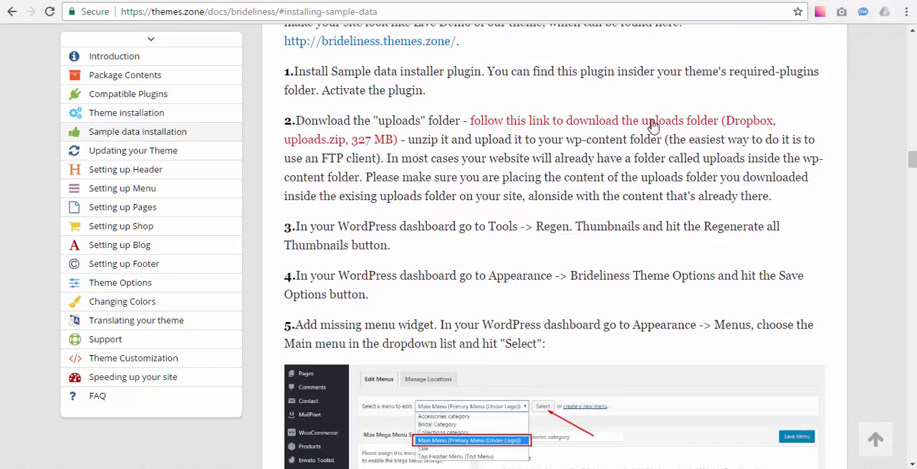
mouse_move(377, 150)
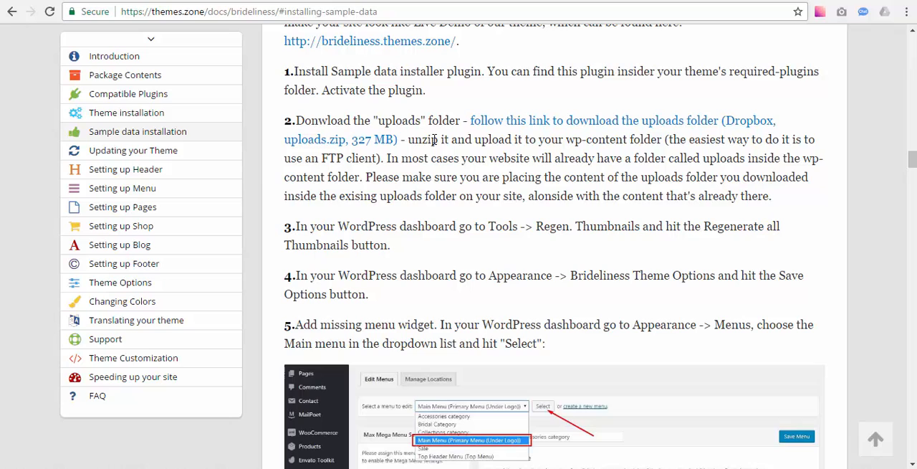
mouse_move(456, 155)
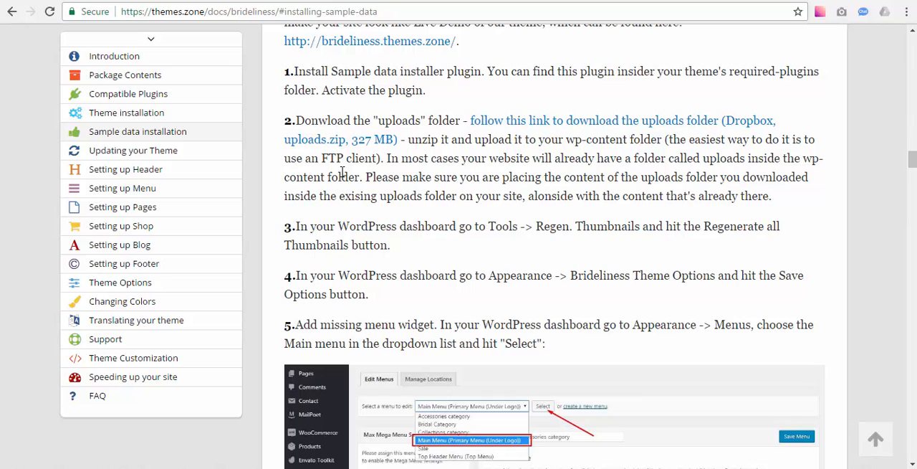
mouse_move(548, 120)
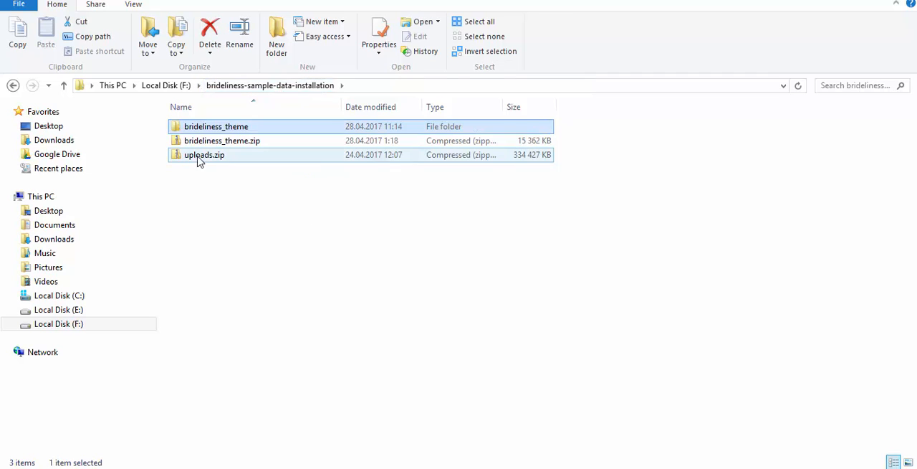
- Extract uploads.zip into a new uploads folder with 7-Zip and select it
click(205, 155)
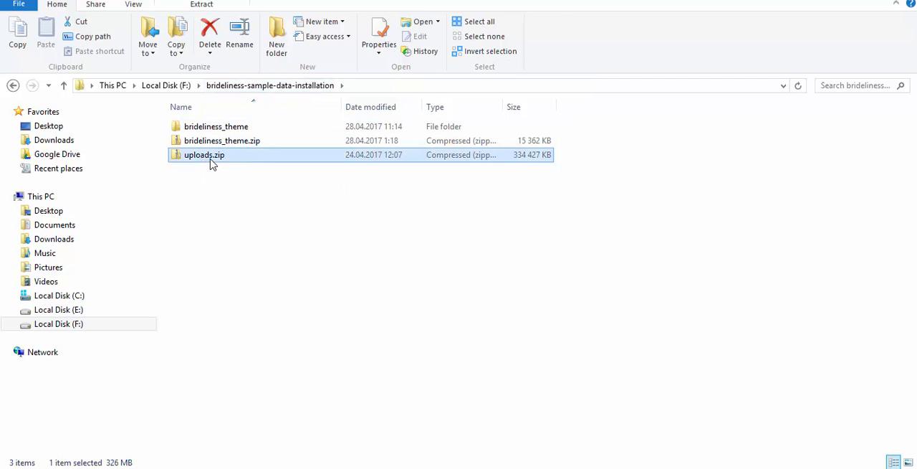
right_click(203, 155)
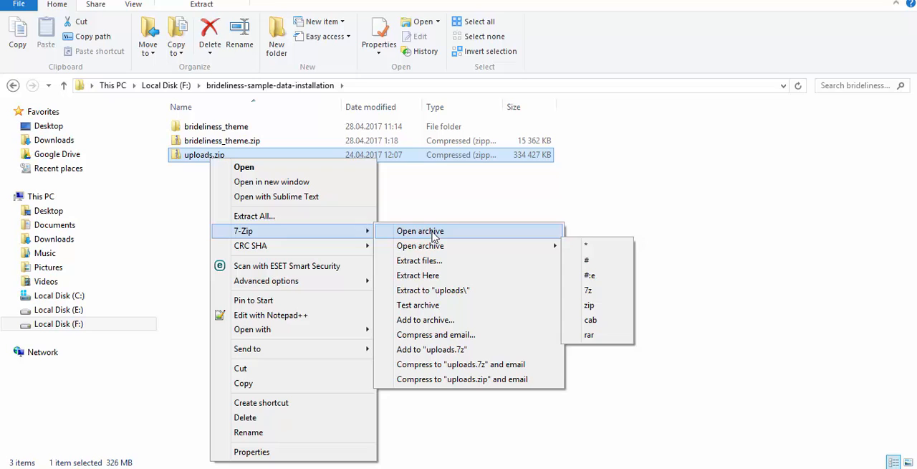
mouse_move(433, 289)
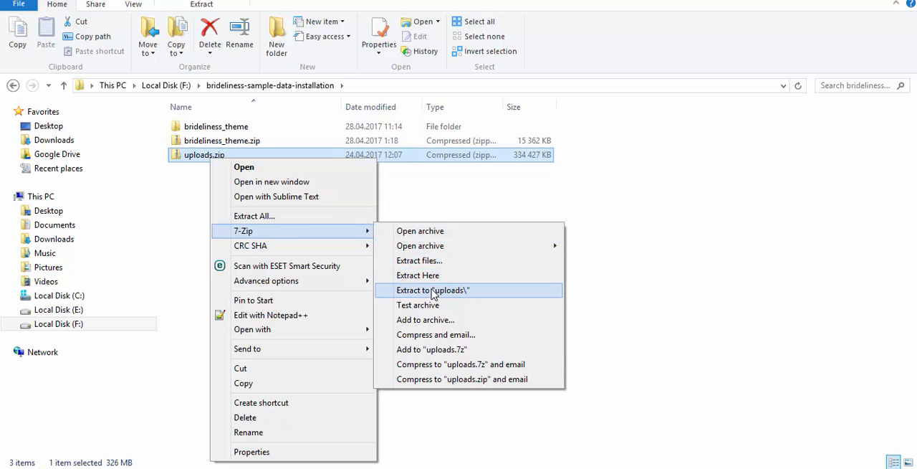
click(433, 289)
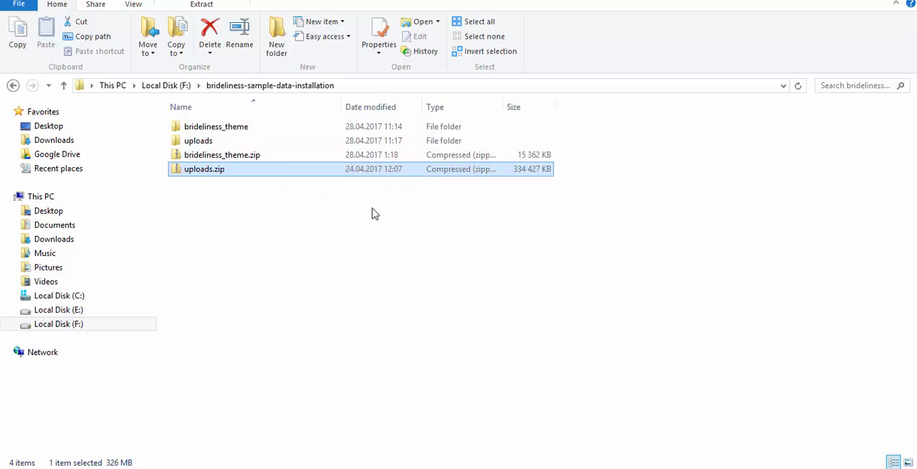
double_click(198, 140)
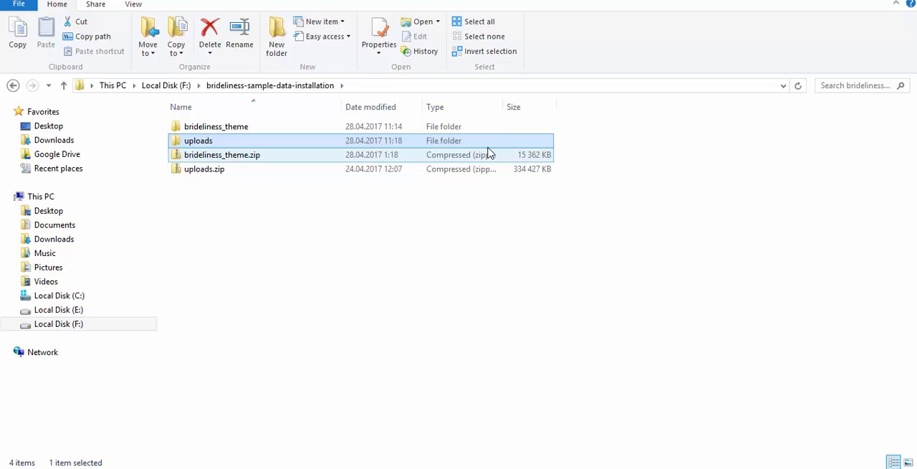
click(222, 155)
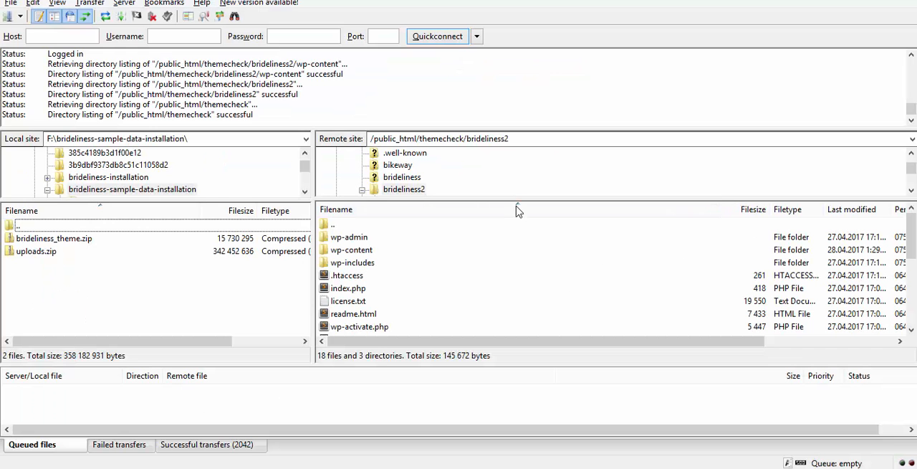
mouse_move(378, 263)
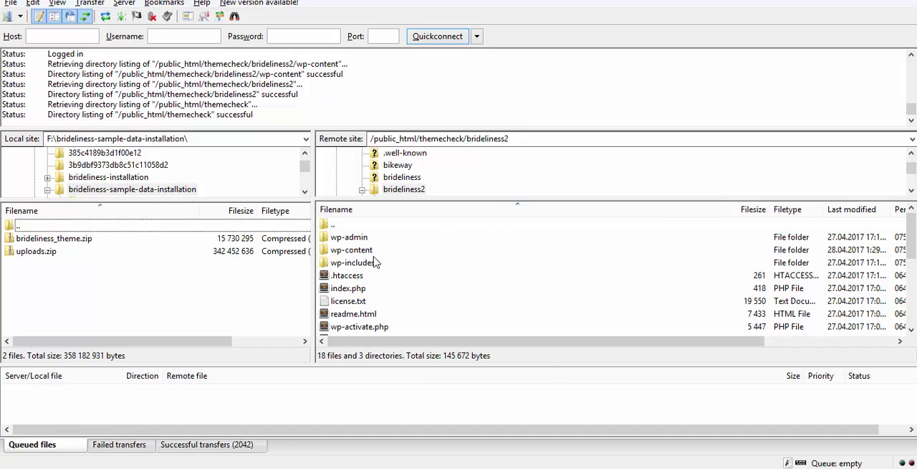
mouse_move(70, 304)
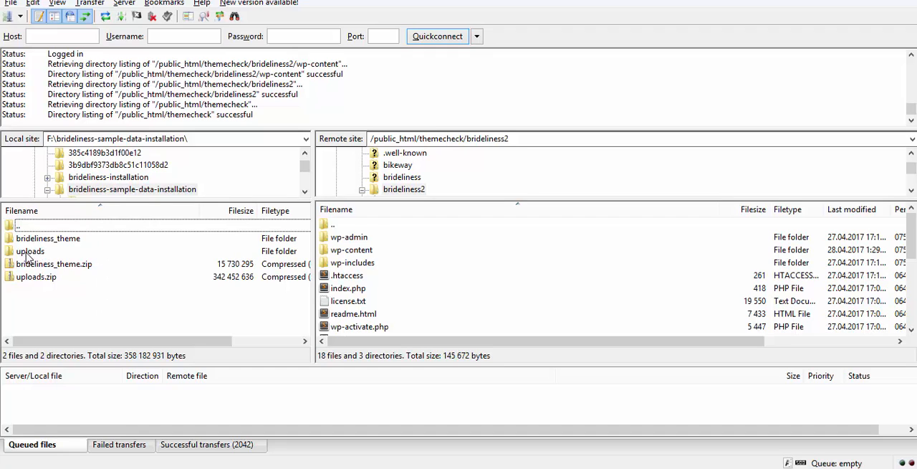
mouse_move(358, 258)
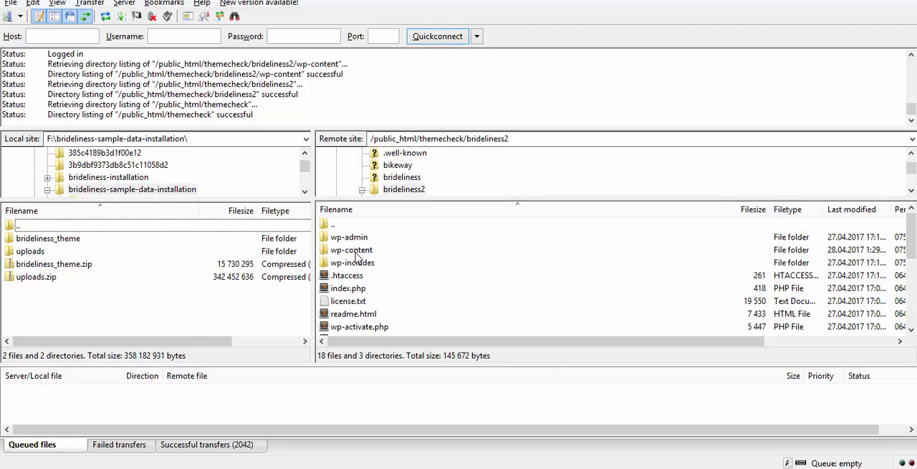
- Show the server's wp-content/uploads folder beside the local sample-data uploads folder
click(351, 249)
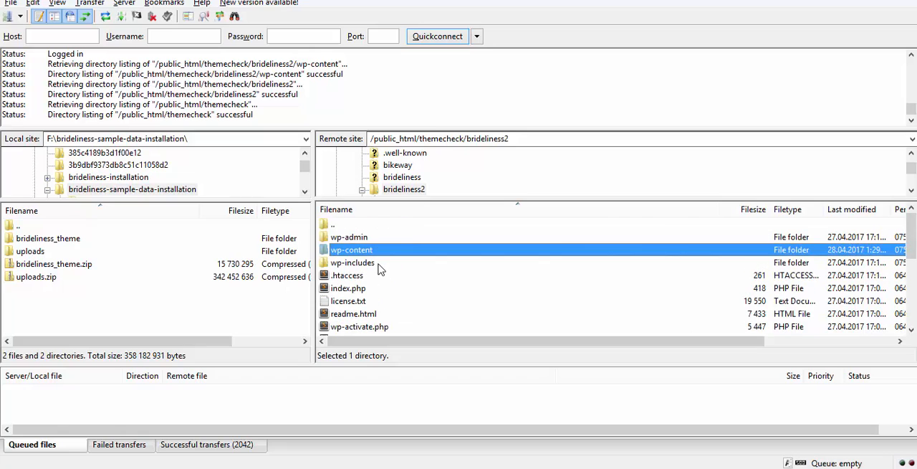
double_click(351, 249)
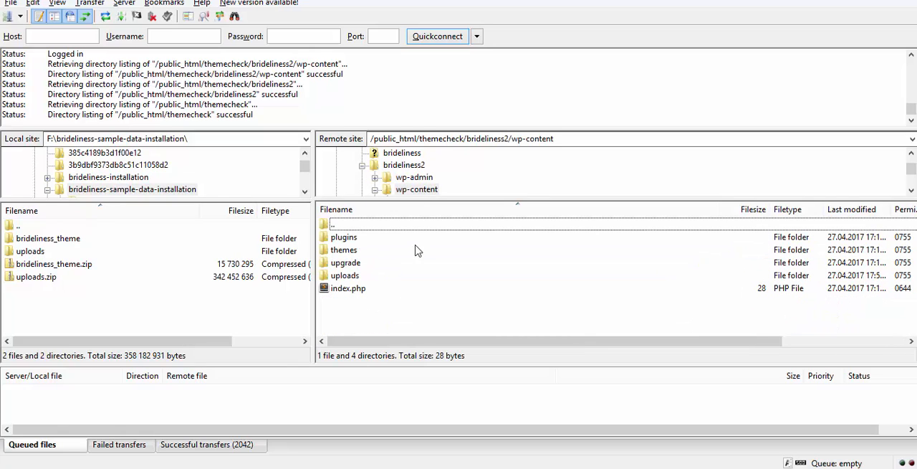
mouse_move(351, 243)
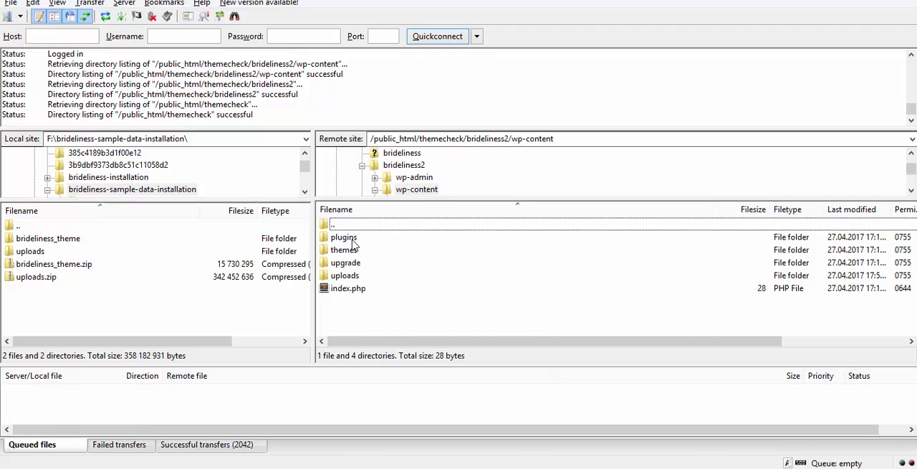
mouse_move(341, 280)
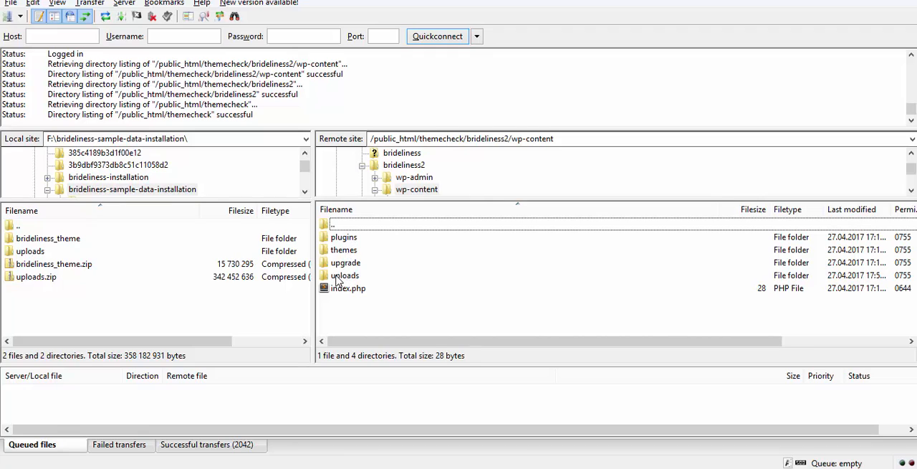
click(344, 275)
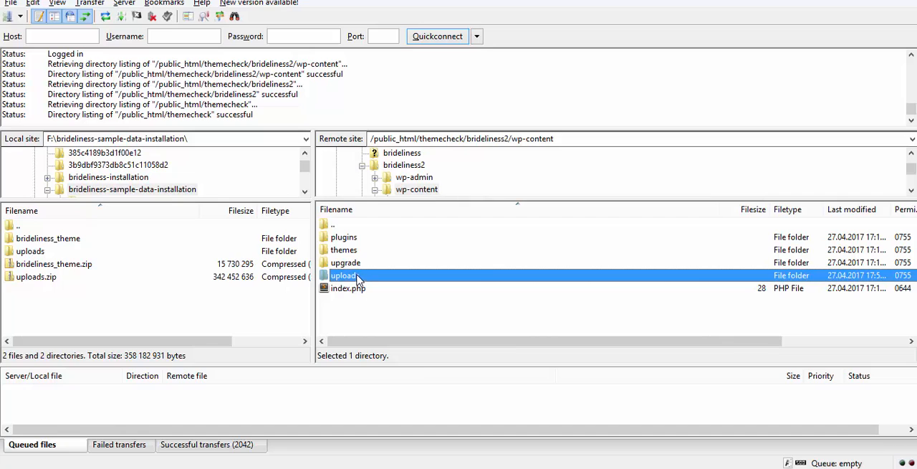
double_click(344, 275)
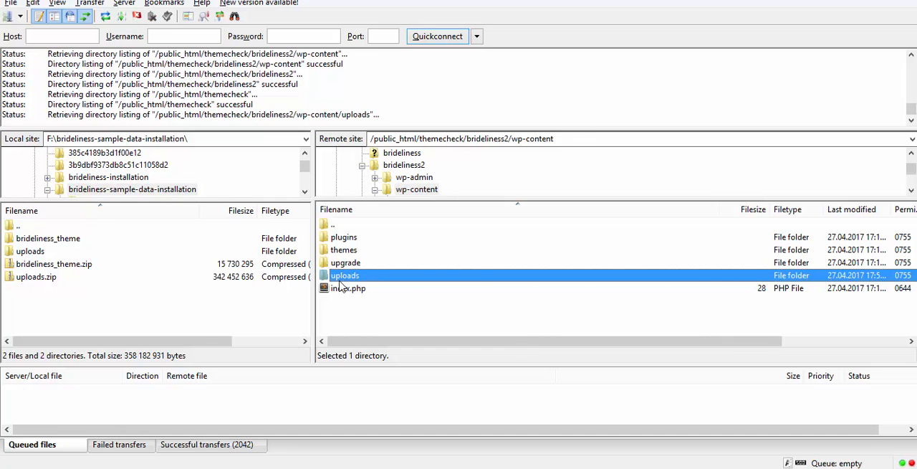
double_click(344, 276)
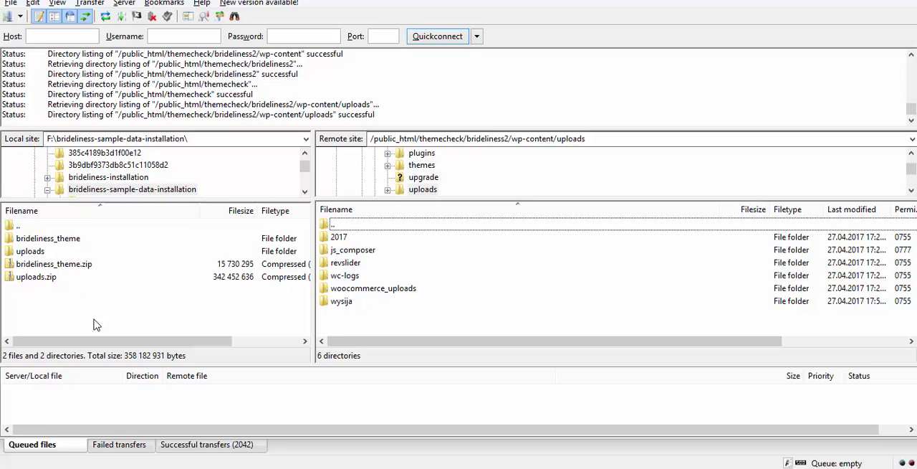
double_click(30, 250)
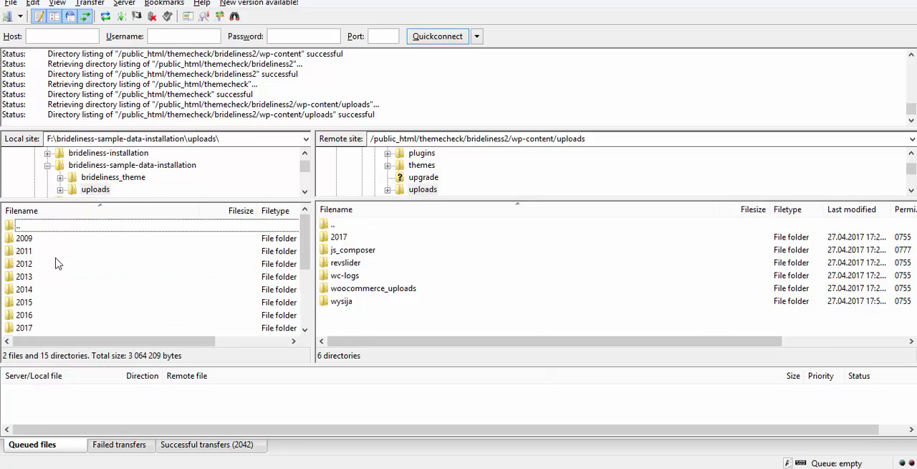
mouse_move(58, 272)
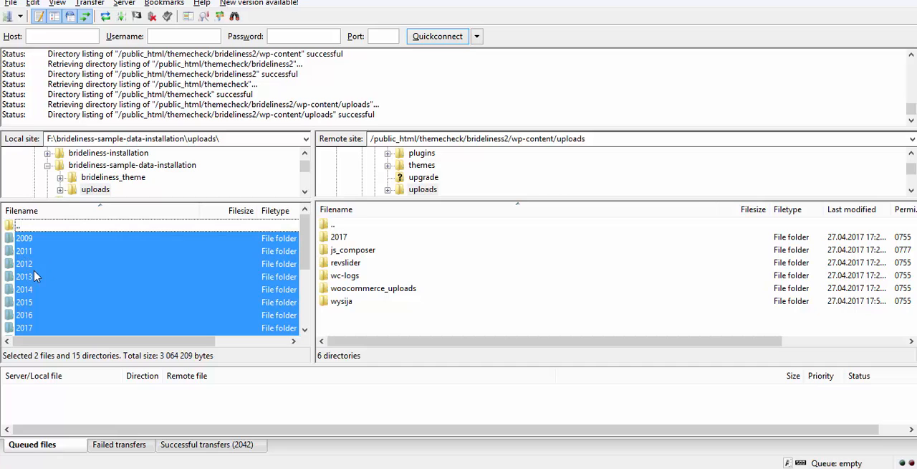
- Upload the local uploads contents to the server, overwriting existing files
right_click(23, 264)
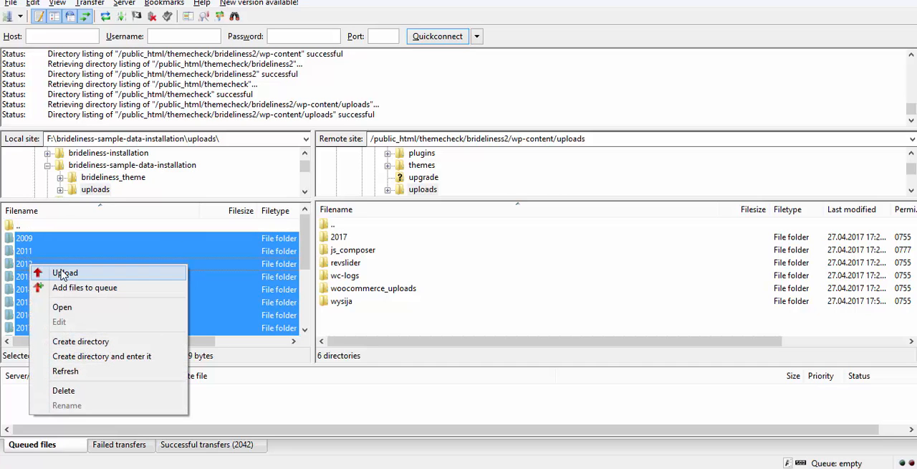
click(64, 273)
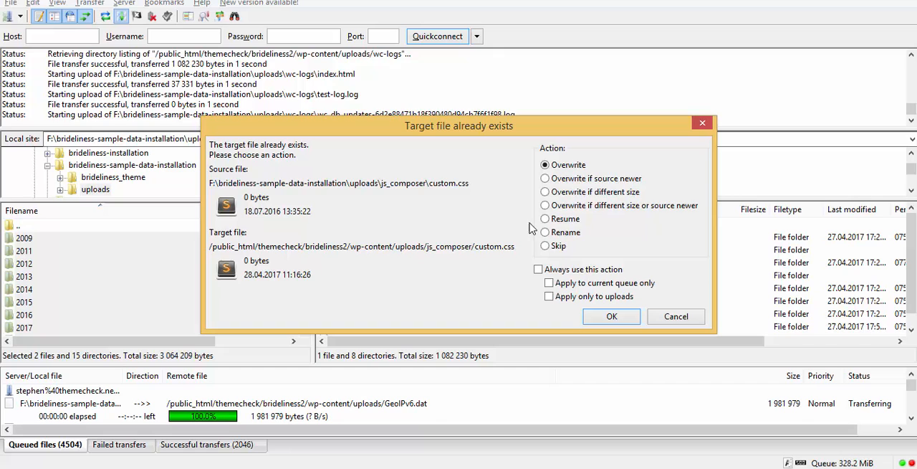
mouse_move(552, 204)
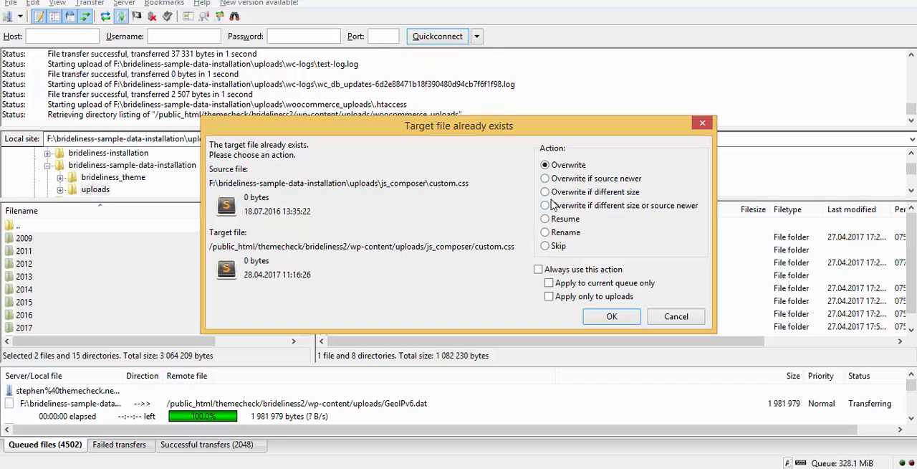
click(611, 315)
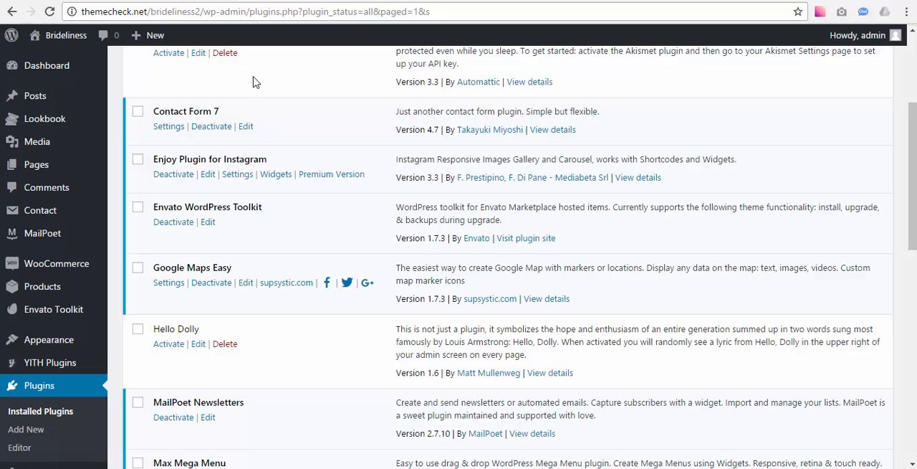
mouse_move(261, 91)
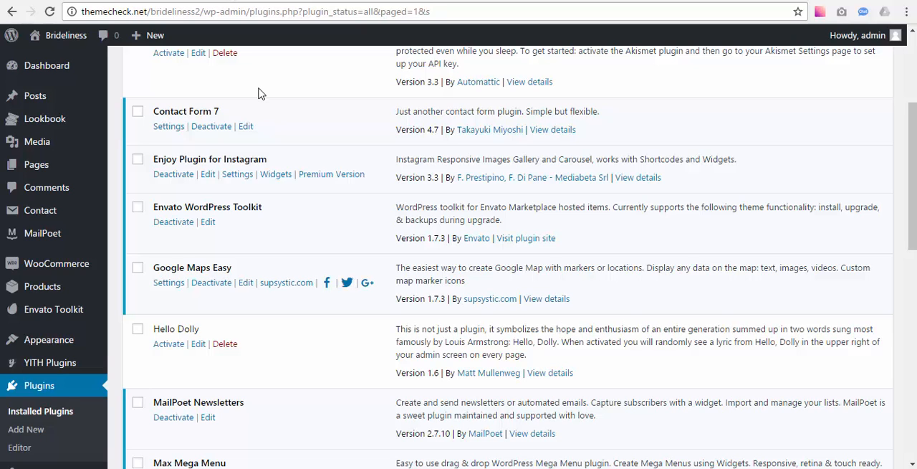
- Run Regenerate All Thumbnails for the 151 images, then view the live home page
scroll(down, 3)
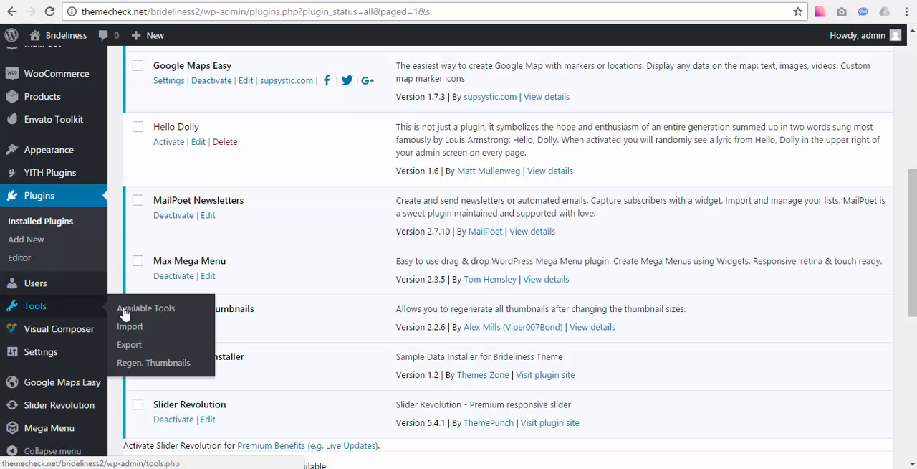
mouse_move(35, 307)
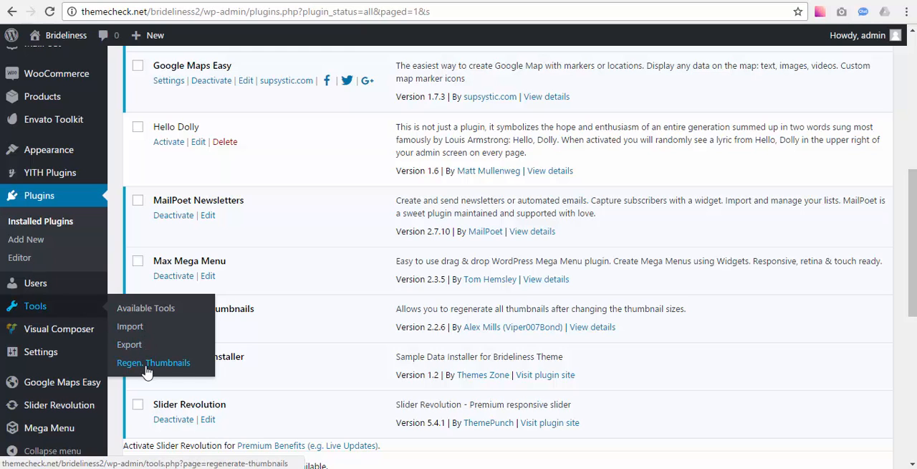
click(152, 361)
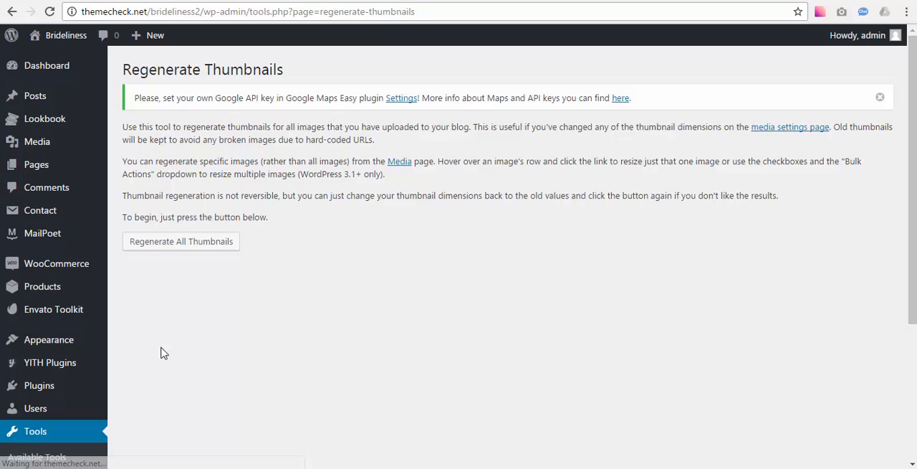
mouse_move(176, 241)
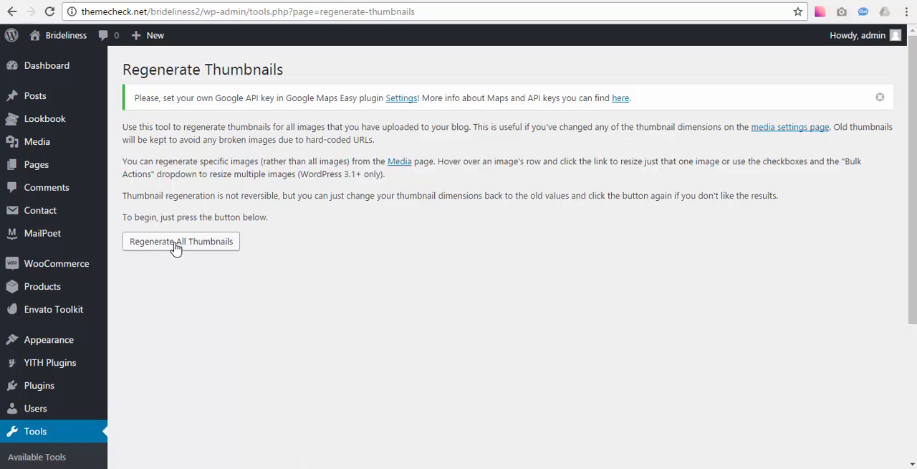
click(181, 240)
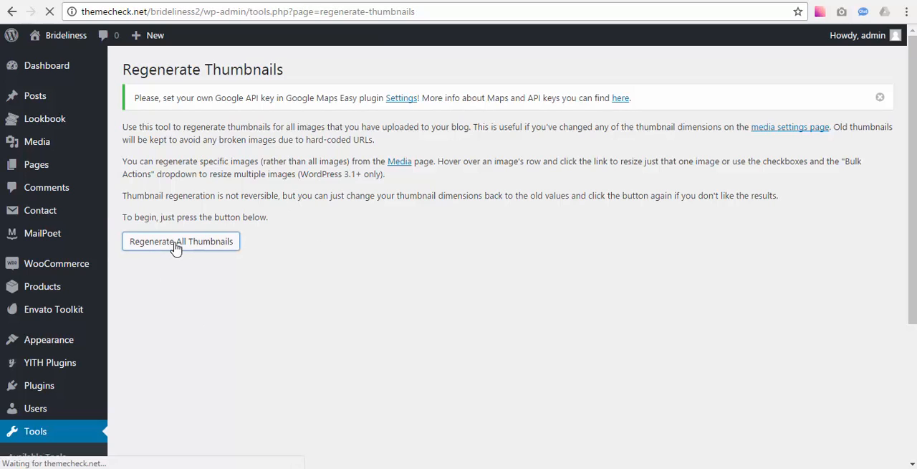
click(180, 241)
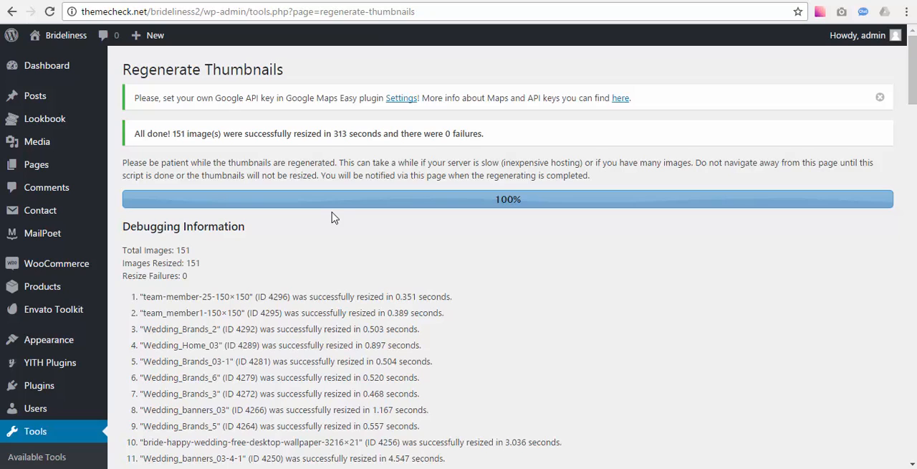
mouse_move(314, 281)
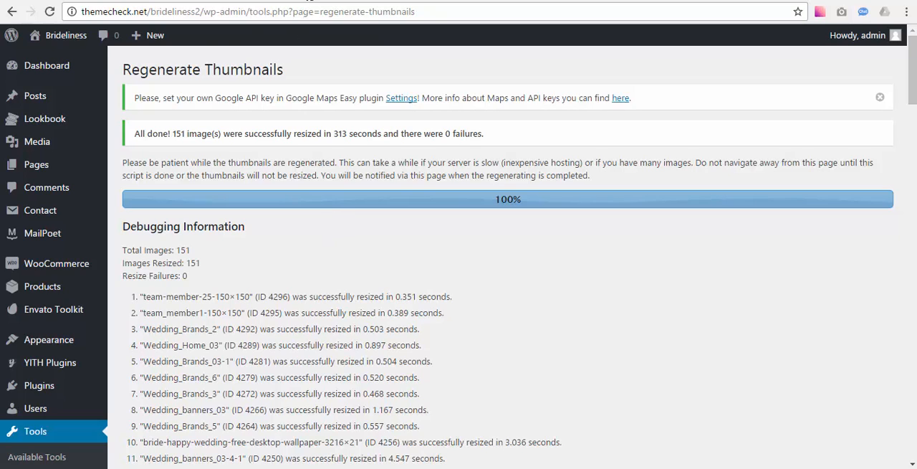
click(65, 34)
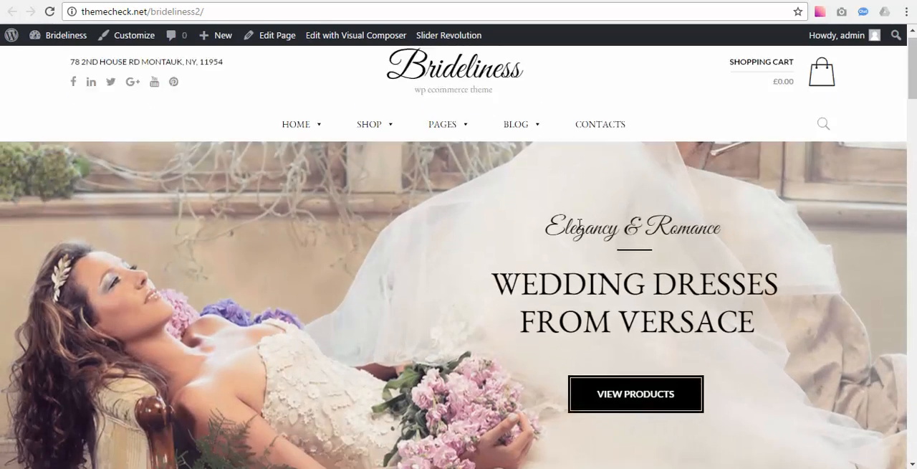
scroll(down, 3)
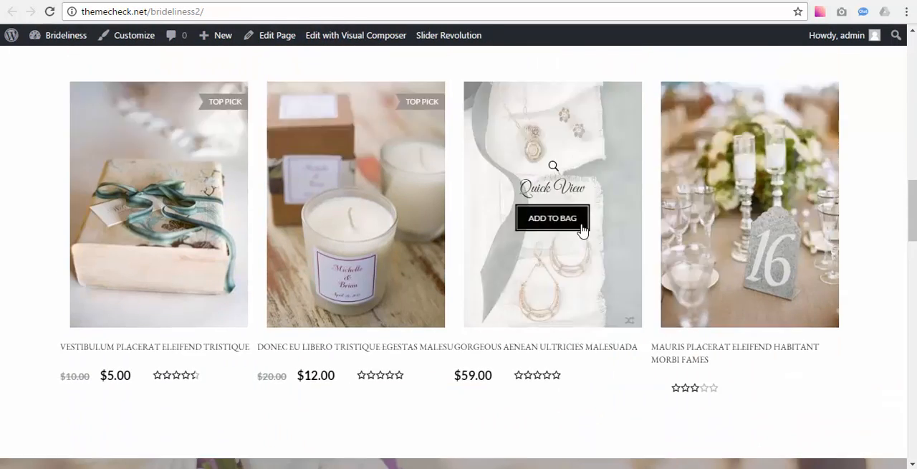
scroll(up, 3)
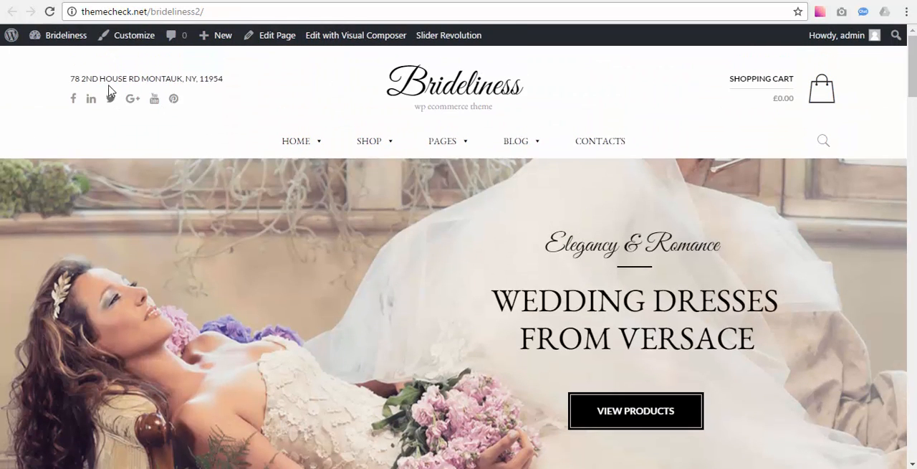
mouse_move(161, 108)
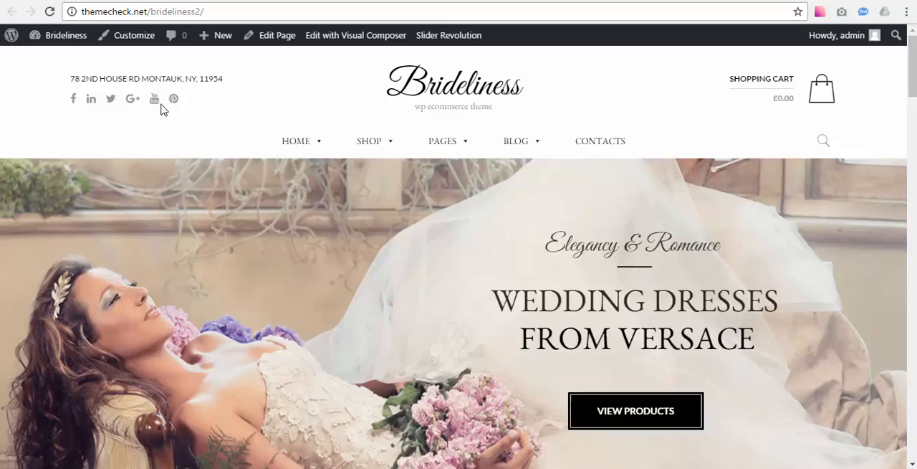
scroll(down, 3)
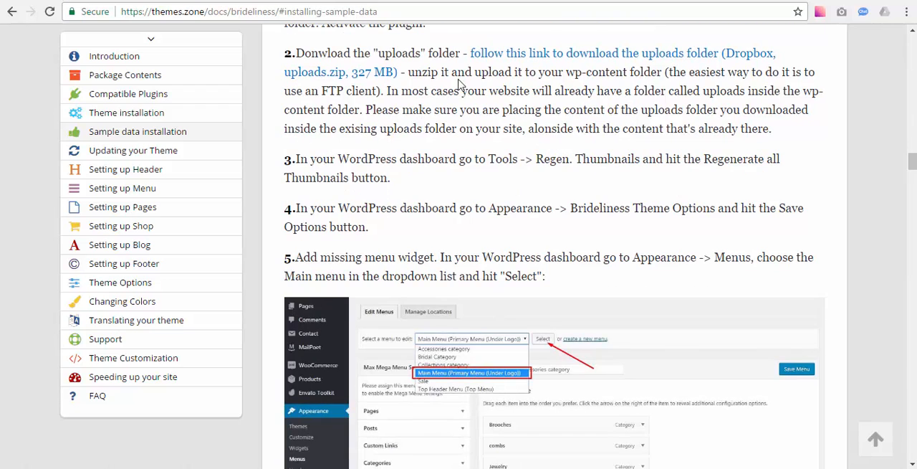
- Scroll the Regenerate Thumbnails results confirming all 151 images resized
scroll(down, 3)
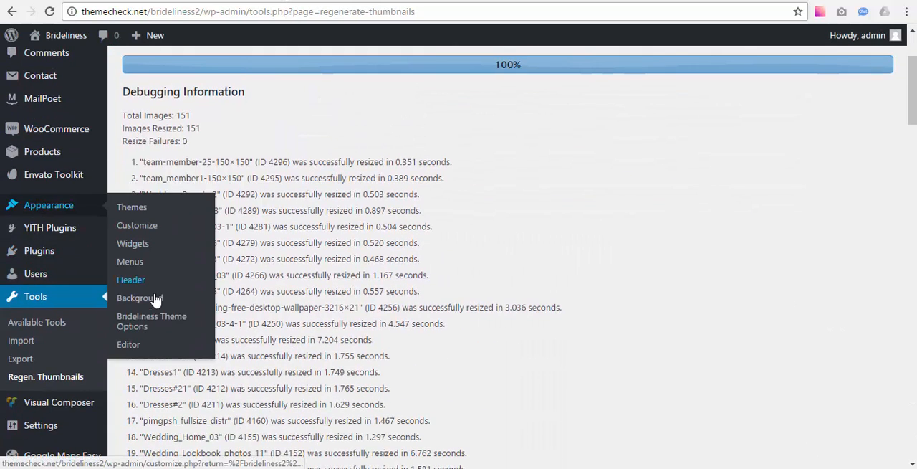
mouse_move(152, 321)
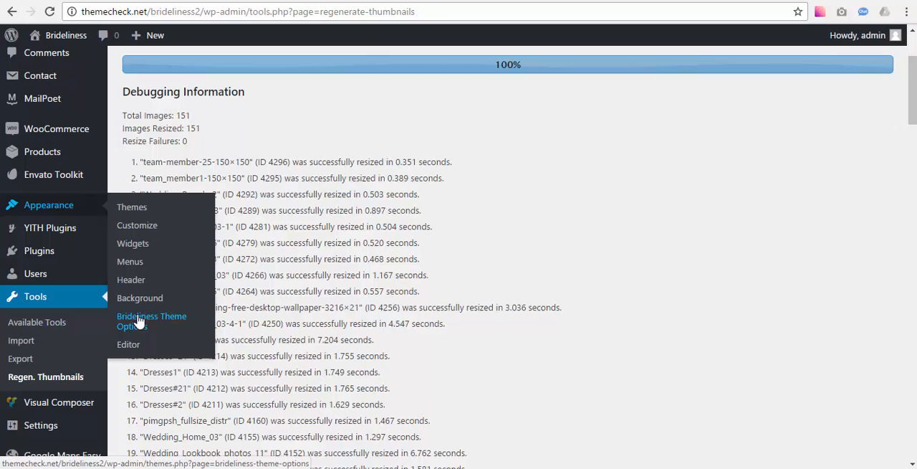
- Save the Brideliness Theme Options and view the live home page
click(152, 321)
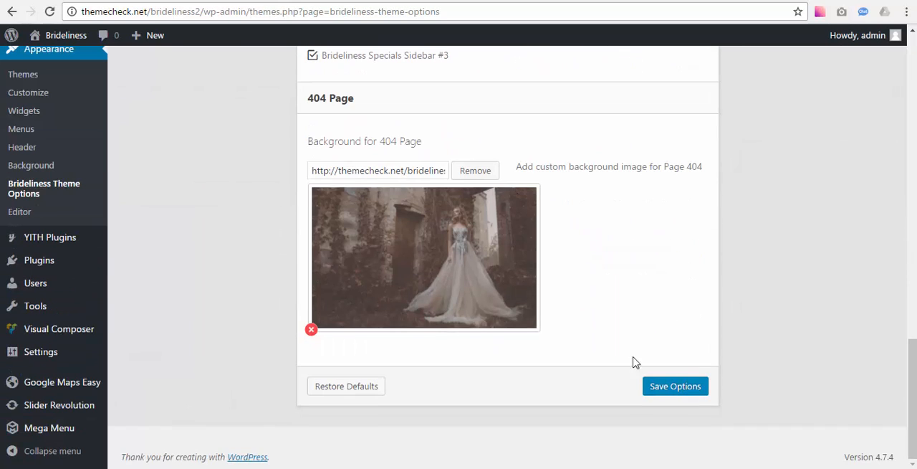
click(674, 385)
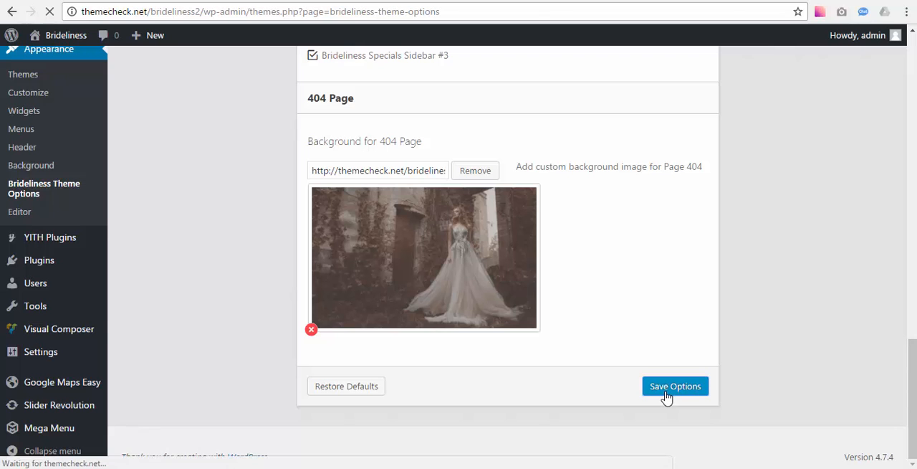
click(674, 386)
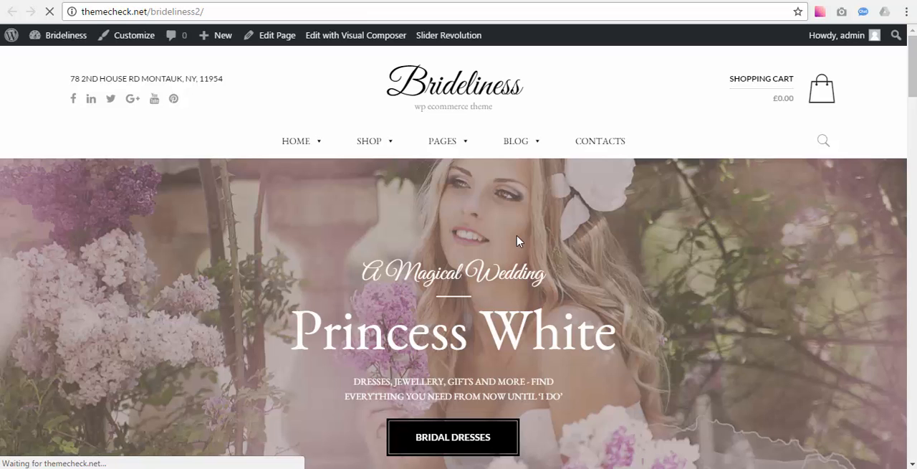
mouse_move(594, 95)
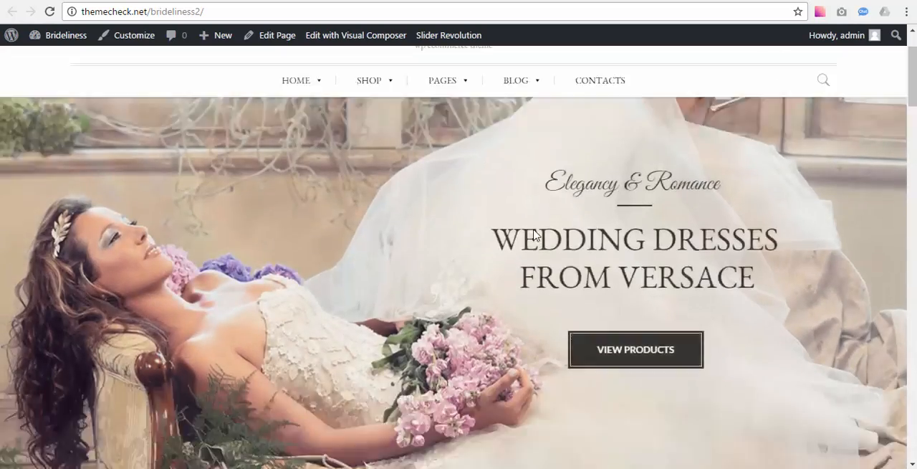
scroll(down, 3)
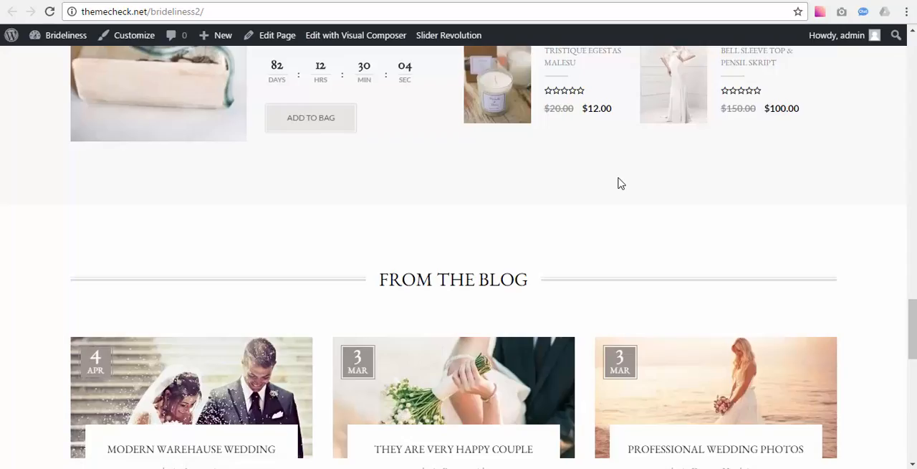
scroll(down, 3)
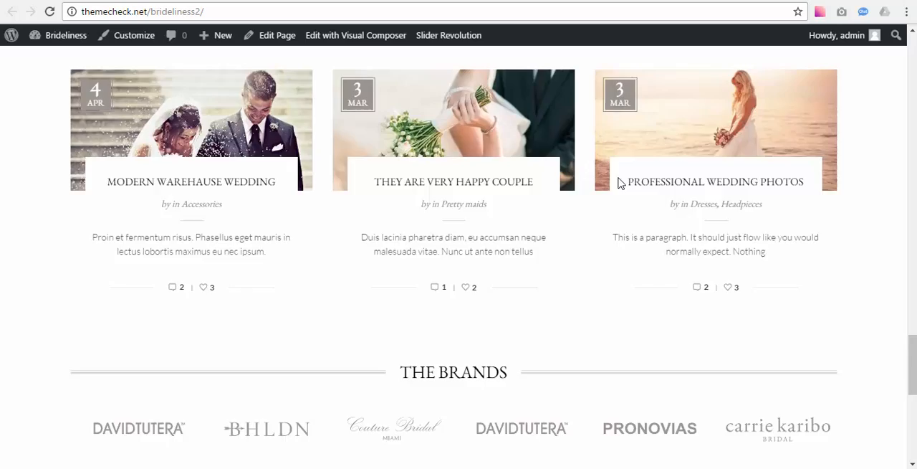
scroll(up, 3)
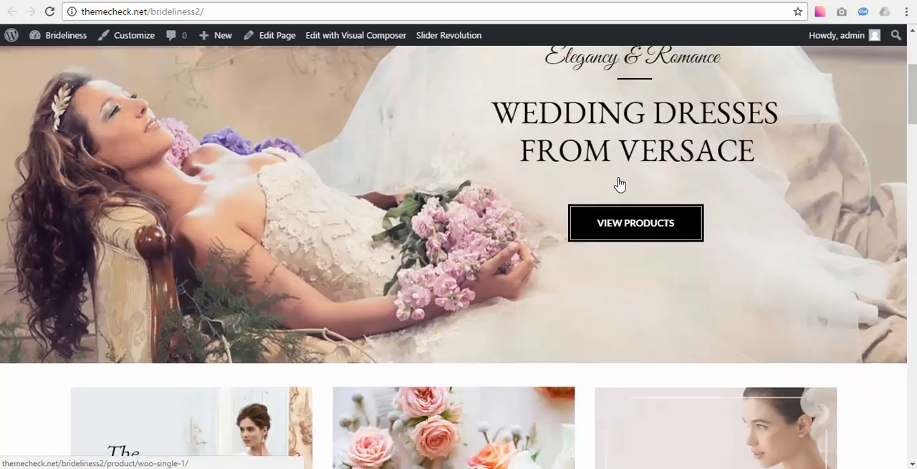
scroll(up, 3)
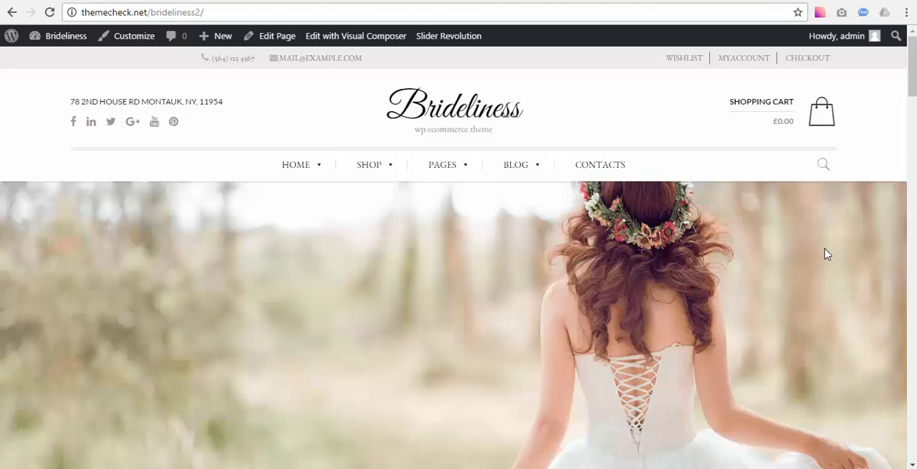
mouse_move(725, 112)
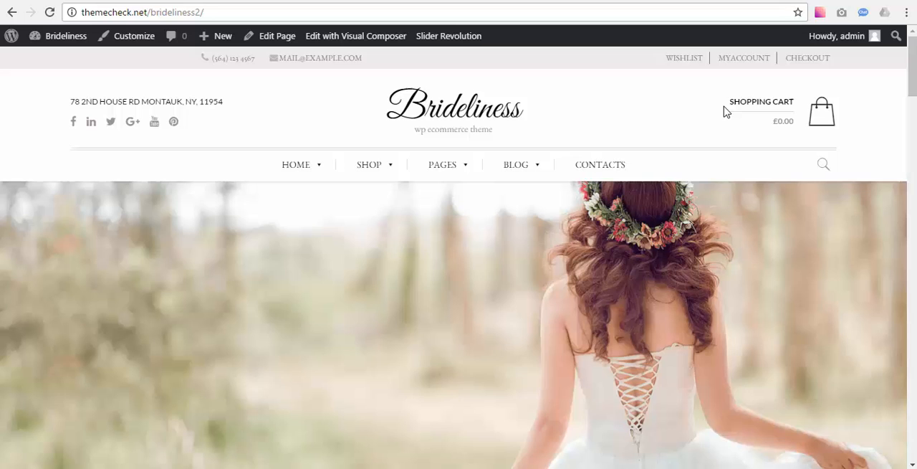
mouse_move(687, 80)
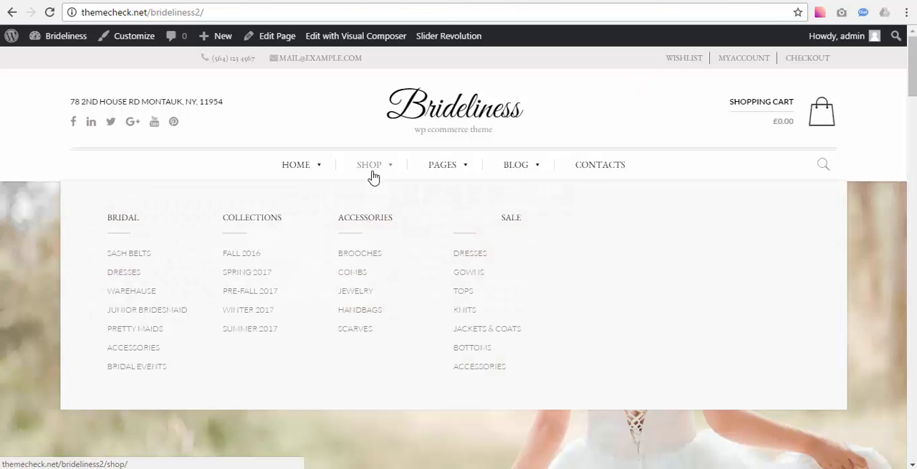
scroll(down, 3)
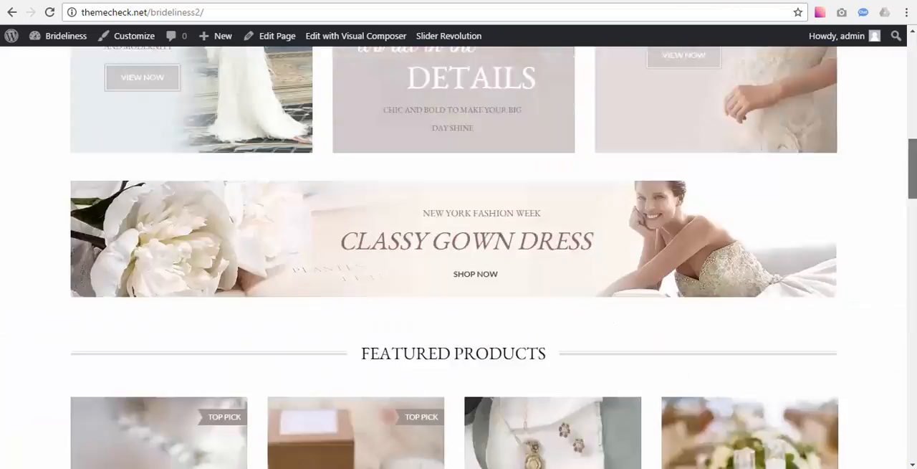
scroll(down, 3)
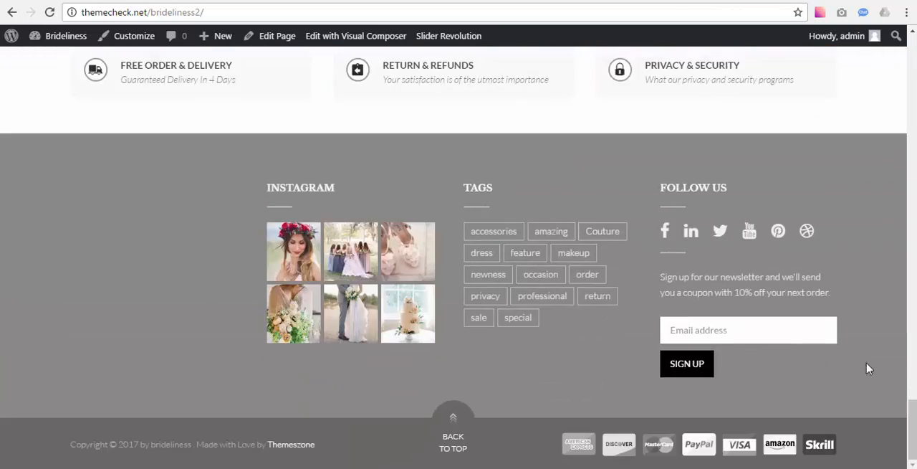
scroll(up, 3)
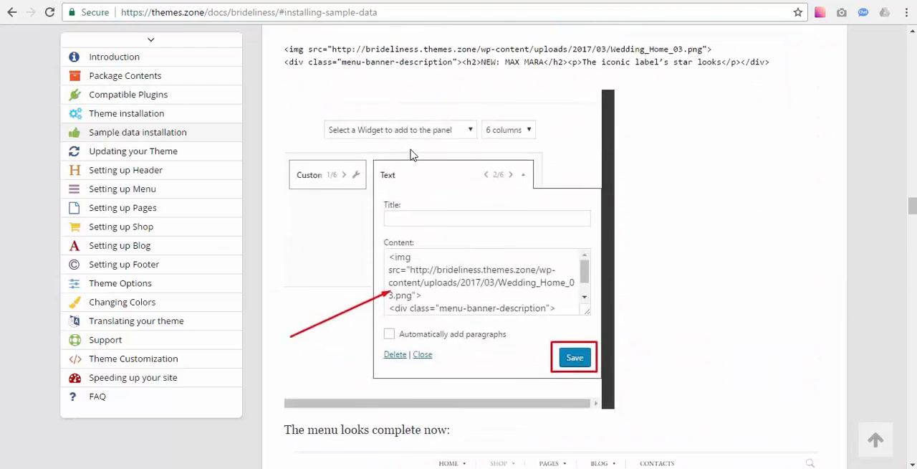
- Scroll the Sample data installation page to step 5, Add missing menu widget
scroll(down, 3)
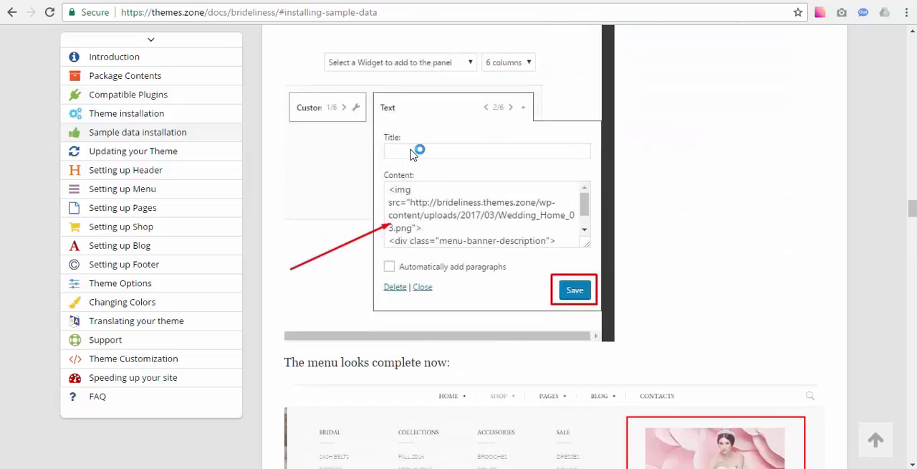
scroll(up, 3)
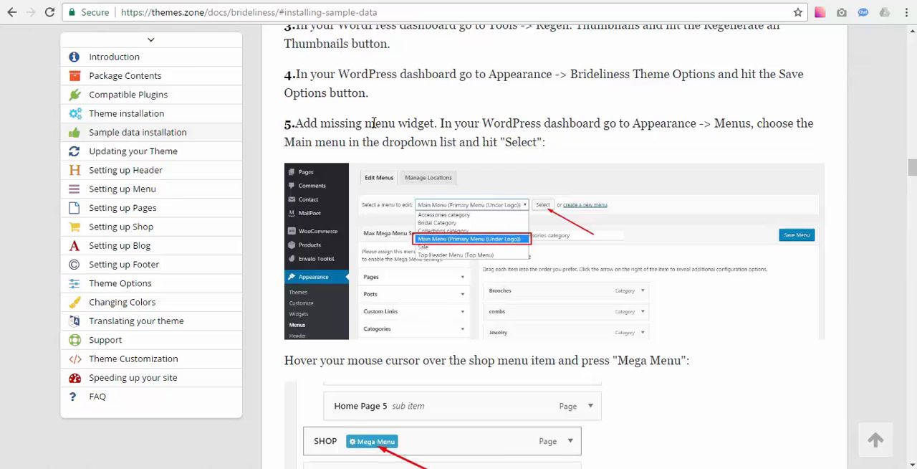
mouse_move(519, 117)
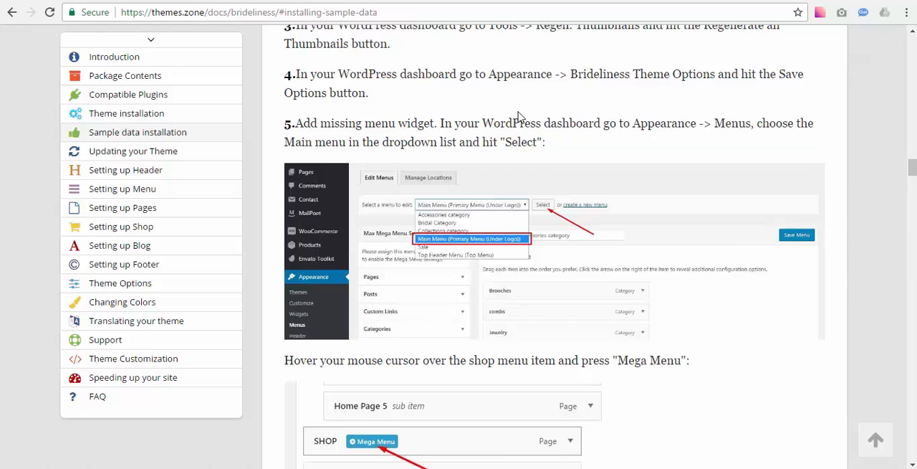
scroll(down, 3)
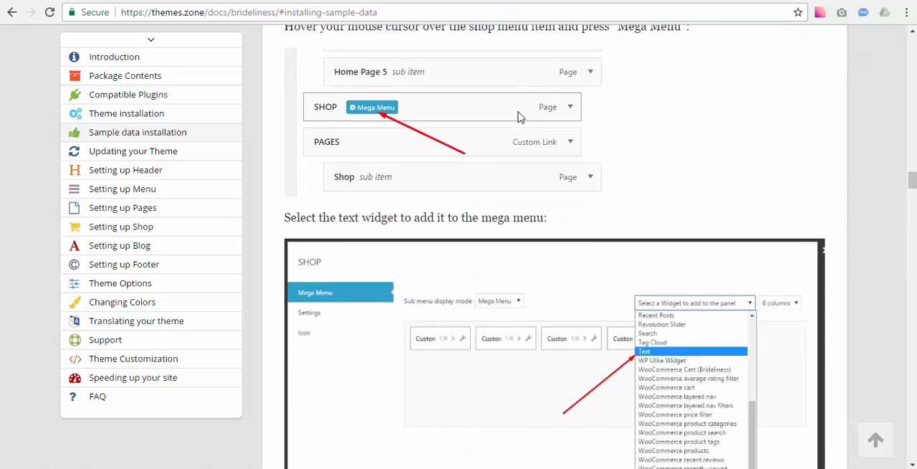
scroll(down, 3)
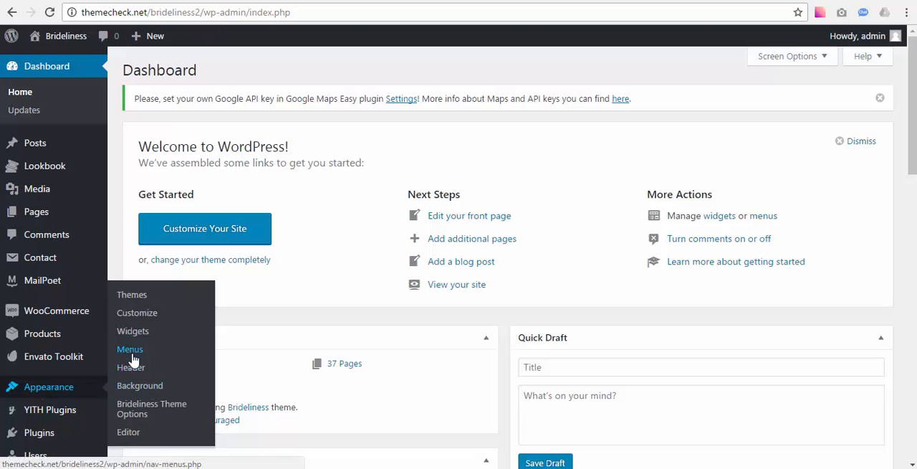
- Load Main Menu under Appearance > Menus and bring up the SHOP item's Mega Menu settings
click(129, 350)
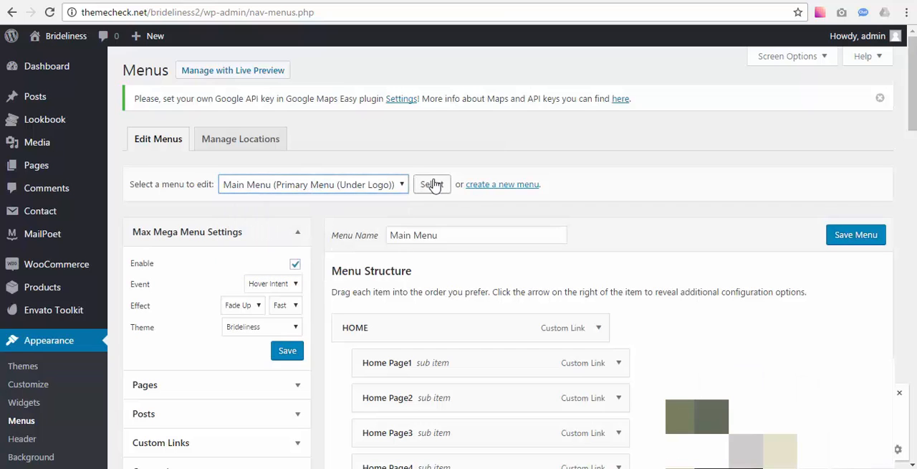
click(432, 184)
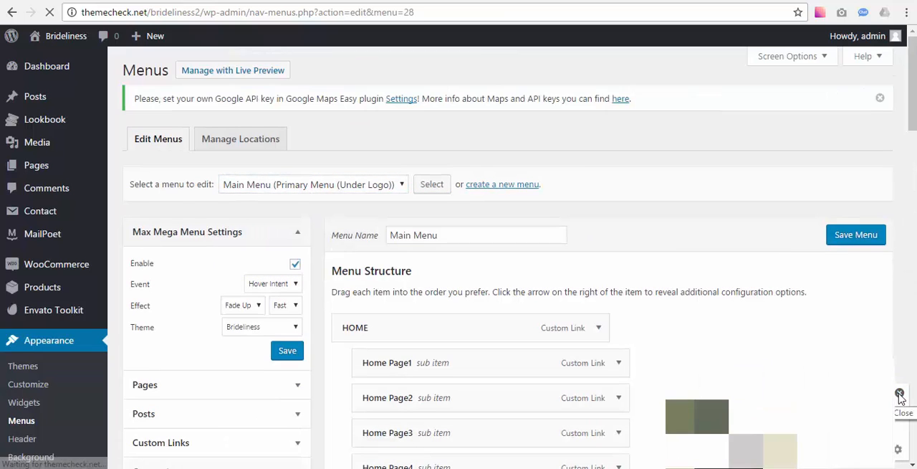
scroll(down, 3)
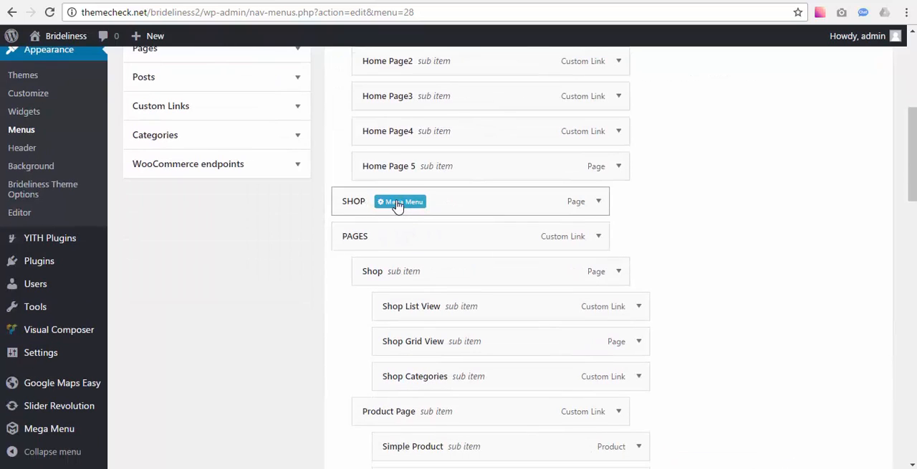
click(400, 201)
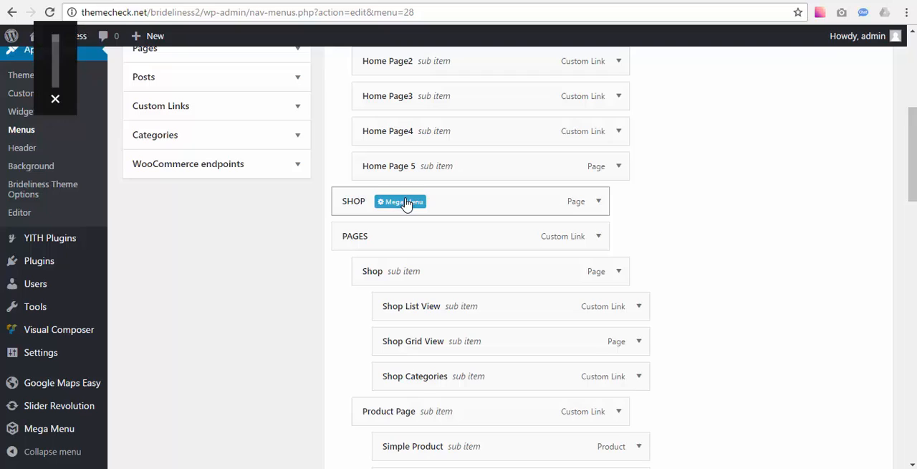
mouse_move(401, 204)
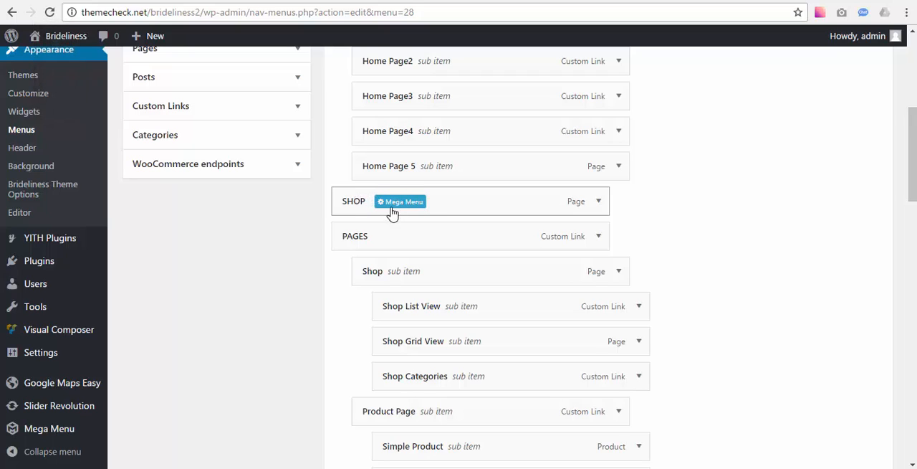
click(400, 200)
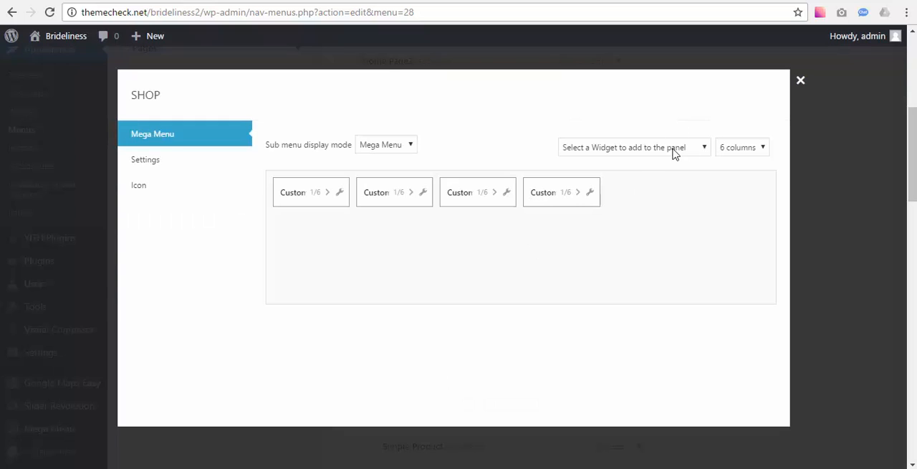
- Add a Text widget with the NEW: MAX MARA banner HTML to the Shop mega menu
click(634, 148)
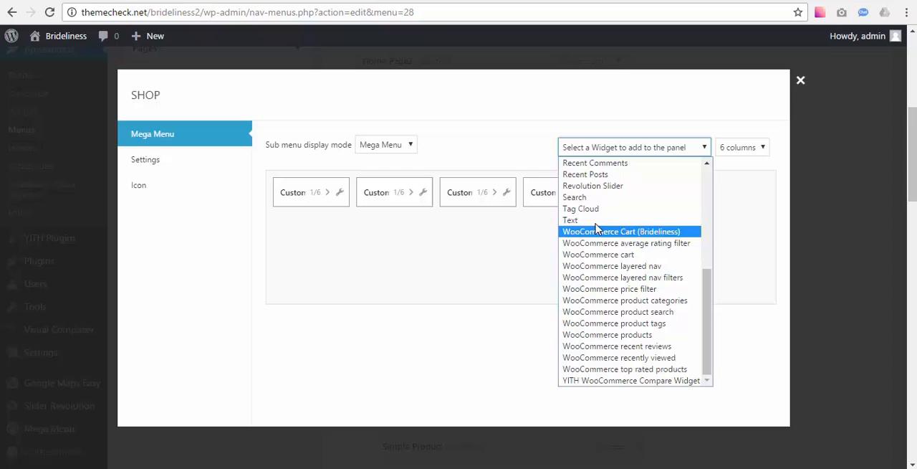
click(571, 220)
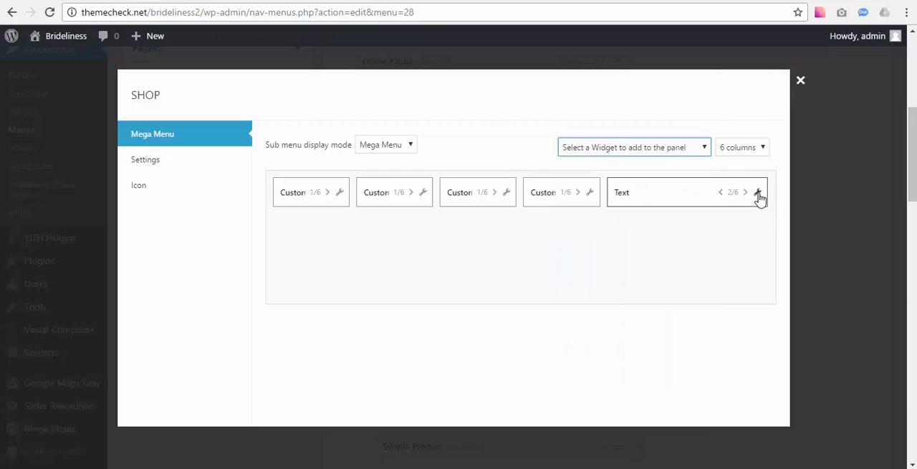
click(759, 192)
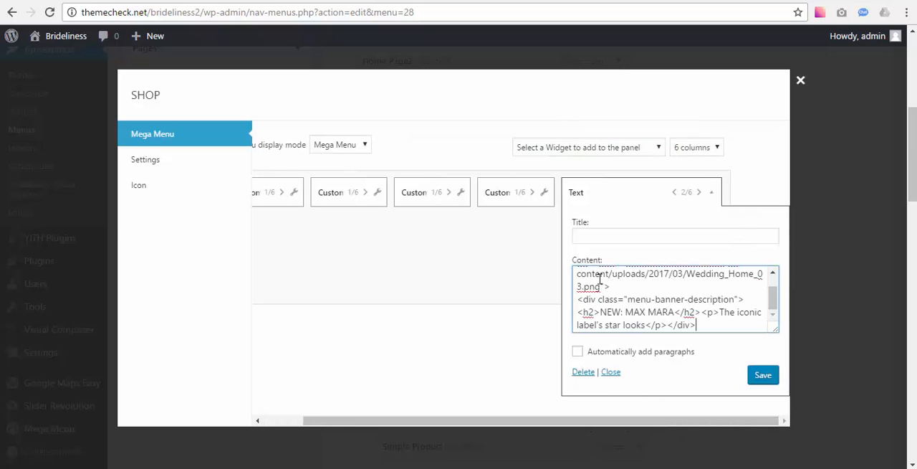
click(763, 374)
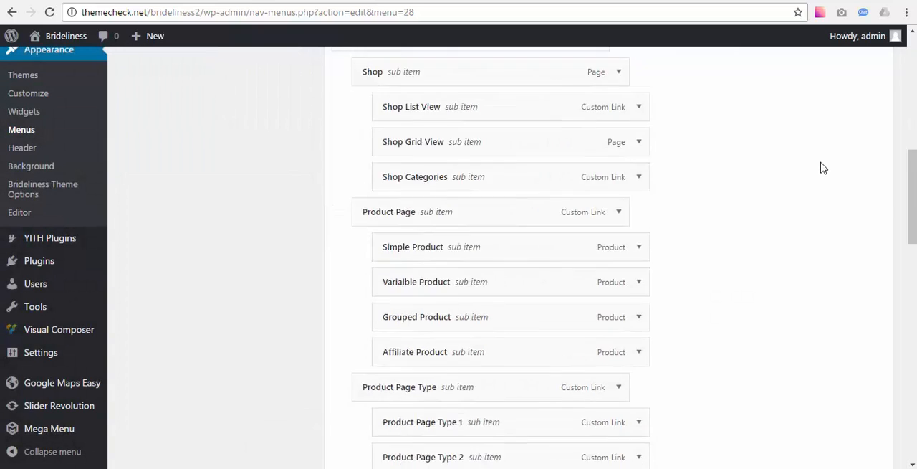
- Save the Main Menu so the new mega menu widget is kept
scroll(down, 3)
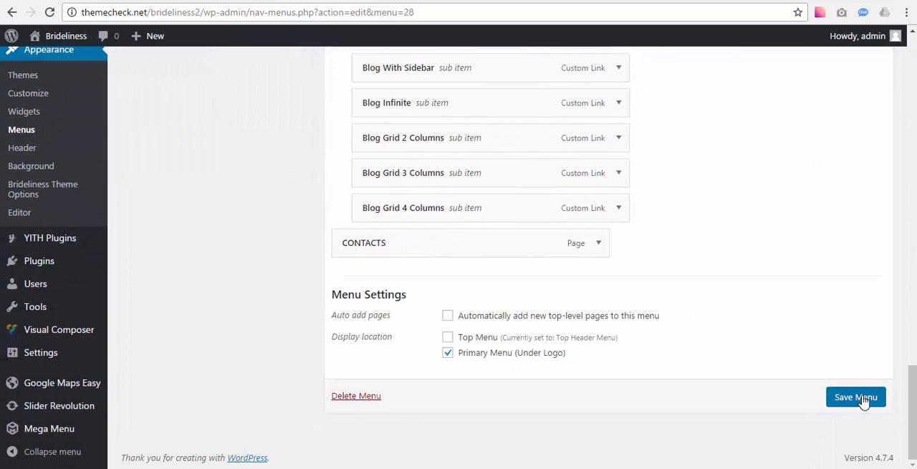
click(856, 396)
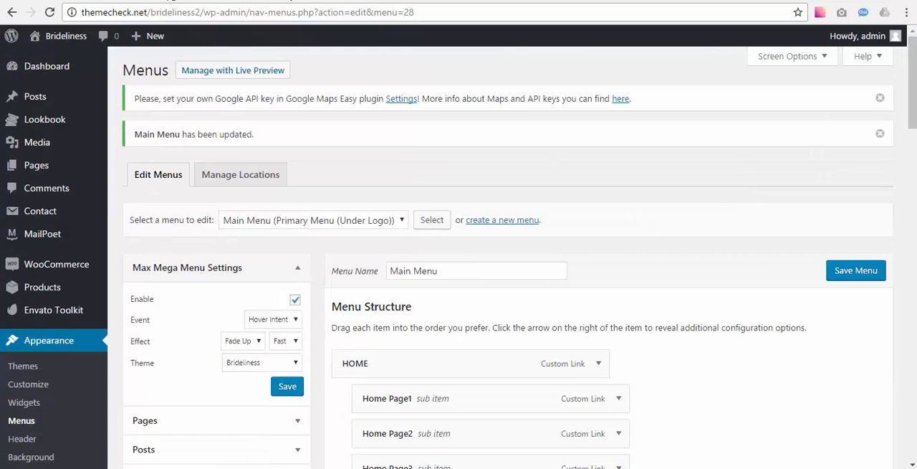
- Visit the live Brideliness site and check the Shop mega menu banner and footer
click(66, 36)
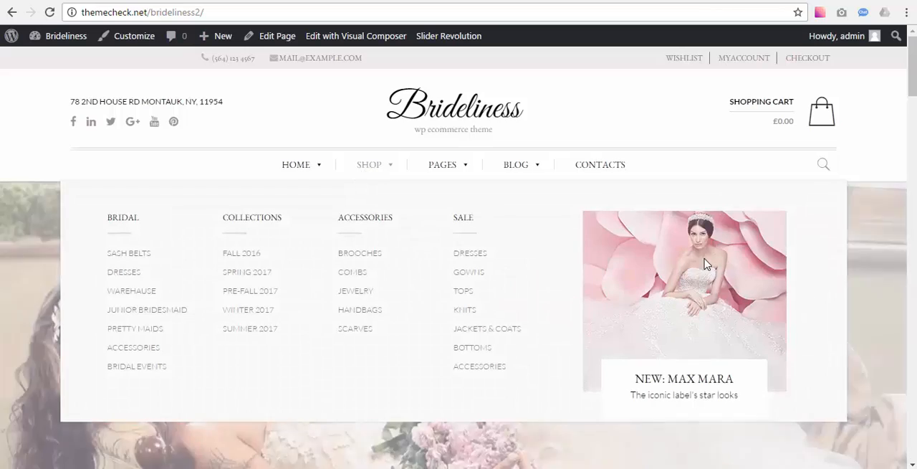
scroll(down, 3)
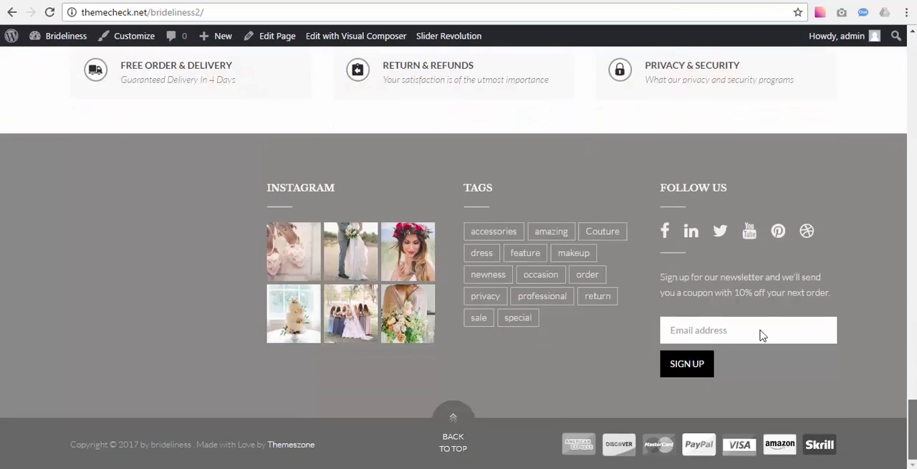
scroll(up, 3)
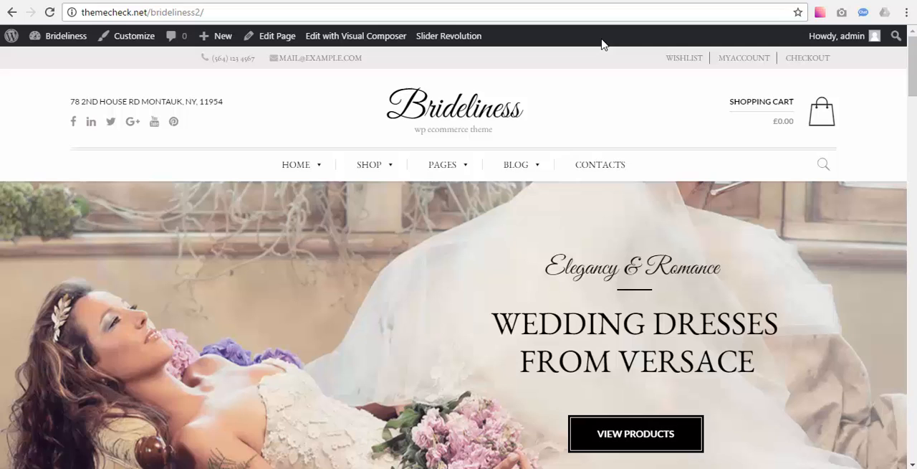
mouse_move(425, 209)
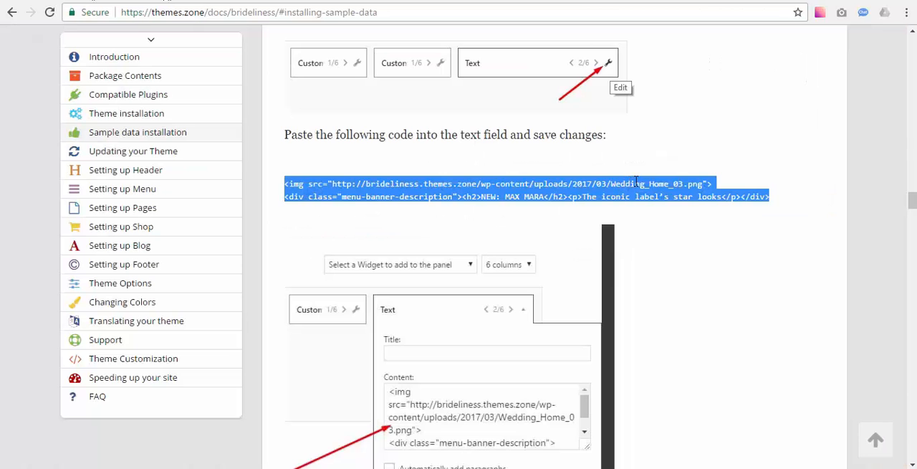
- Scroll to the footer widget step and its Footer Sidebar Col#1 code, then return to WordPress
scroll(down, 3)
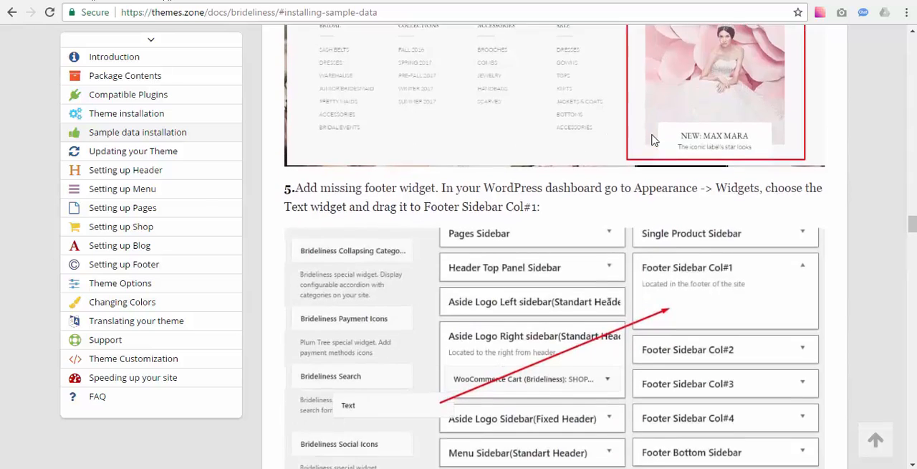
scroll(down, 3)
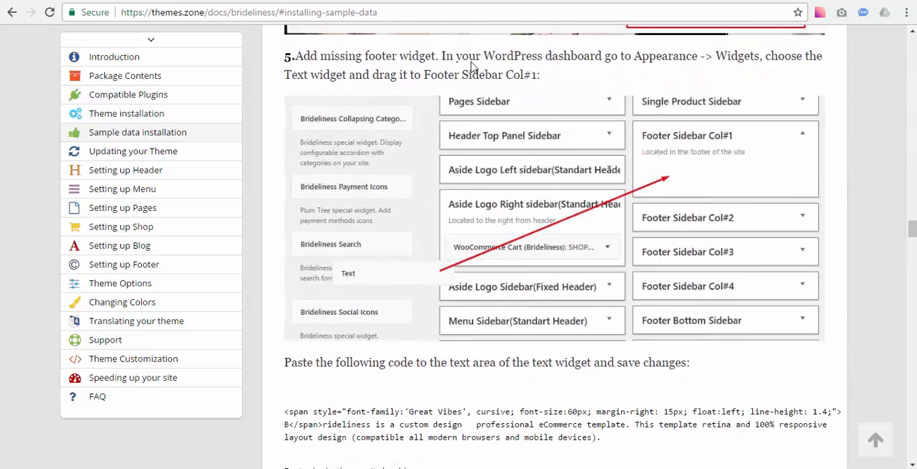
mouse_move(681, 186)
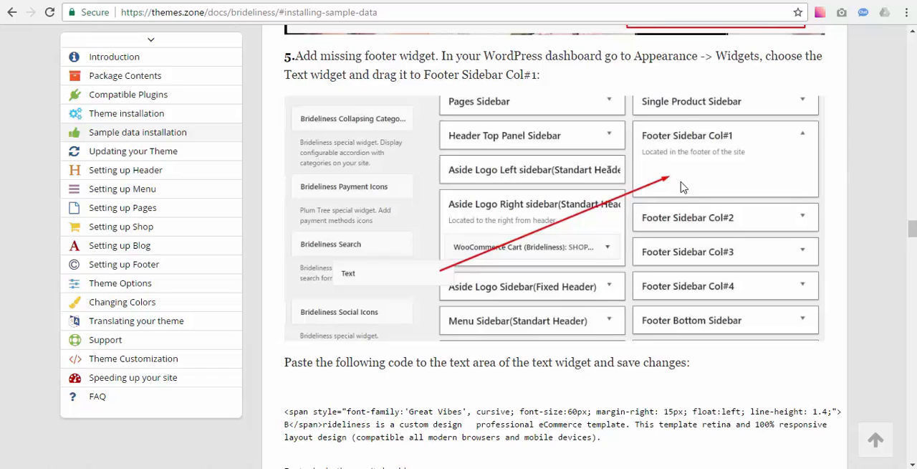
mouse_move(662, 141)
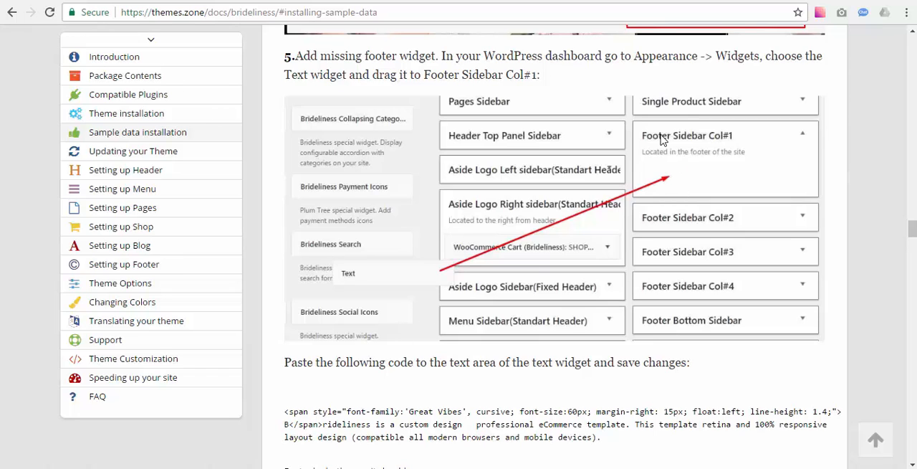
mouse_move(730, 163)
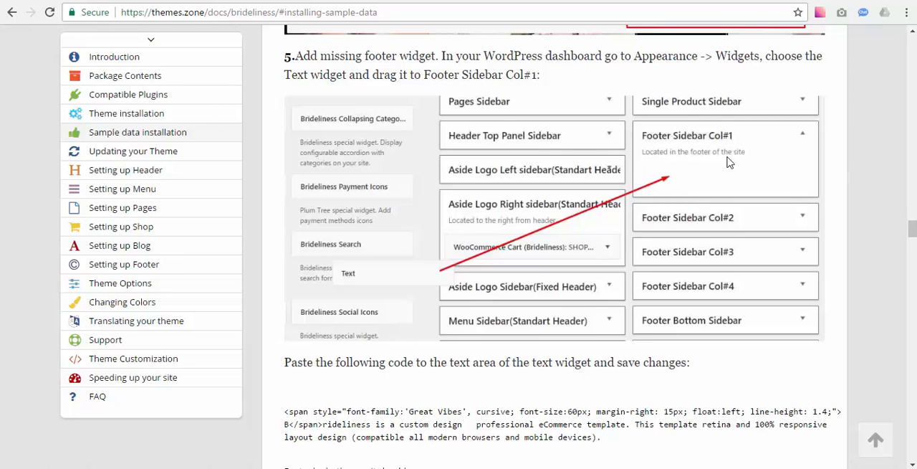
scroll(down, 3)
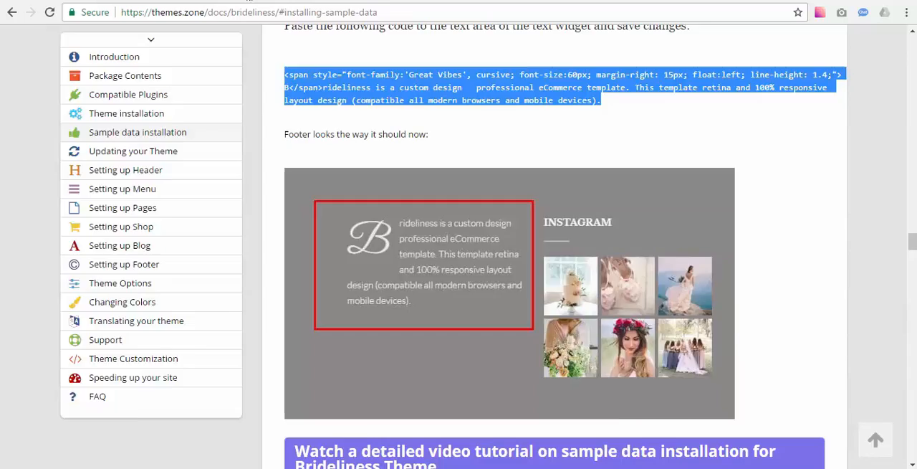
click(247, 12)
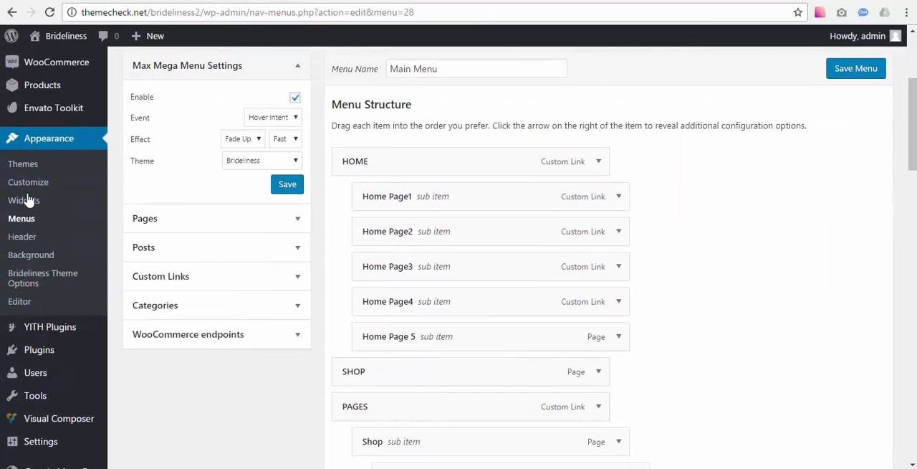
- Place a Text widget with the Brideliness footer code in Footer Sidebar Col#1 and save it
click(23, 200)
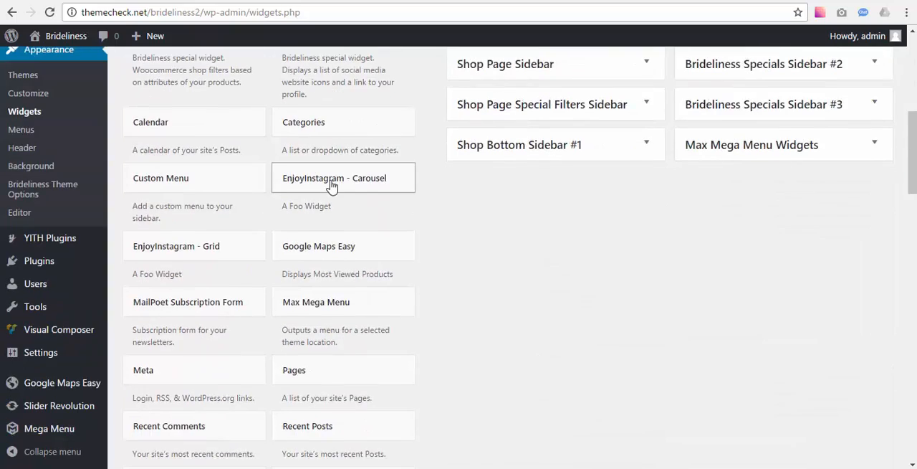
scroll(down, 3)
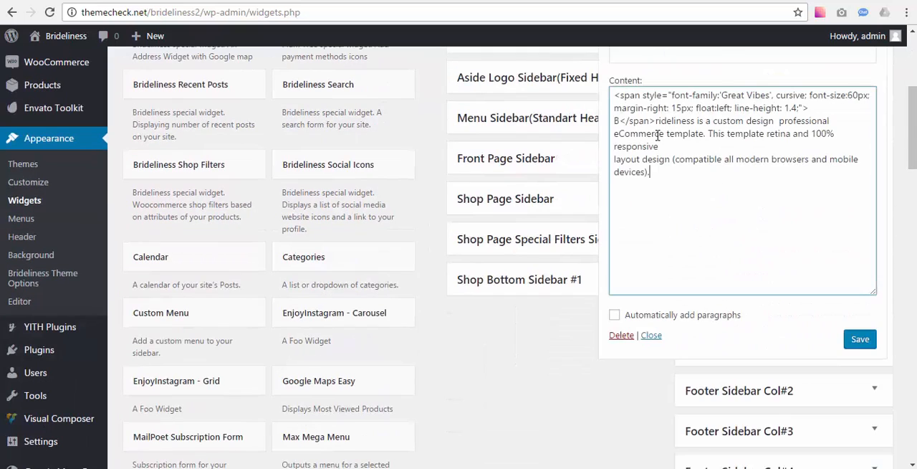
click(860, 339)
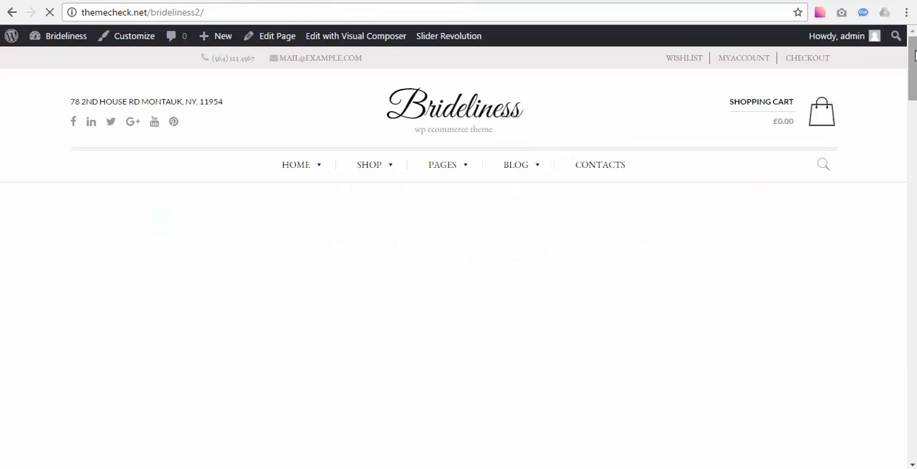
- Scroll the live front page to the footer to check the new description text beside Instagram
scroll(down, 3)
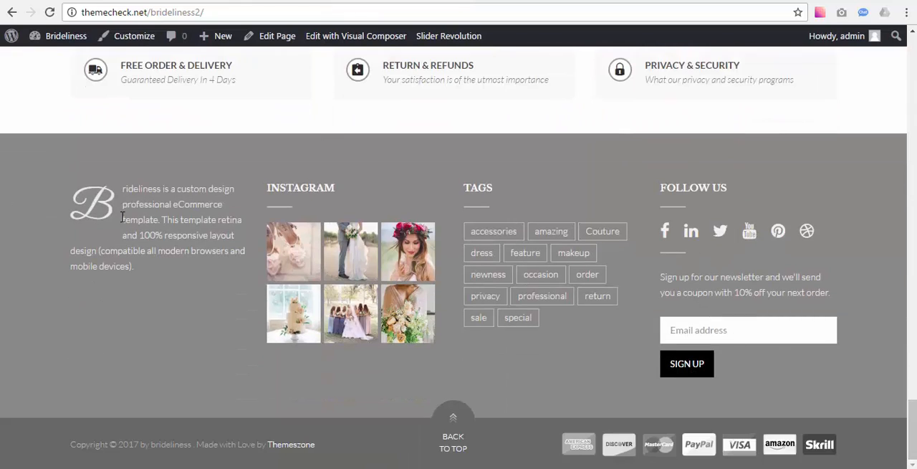
scroll(up, 3)
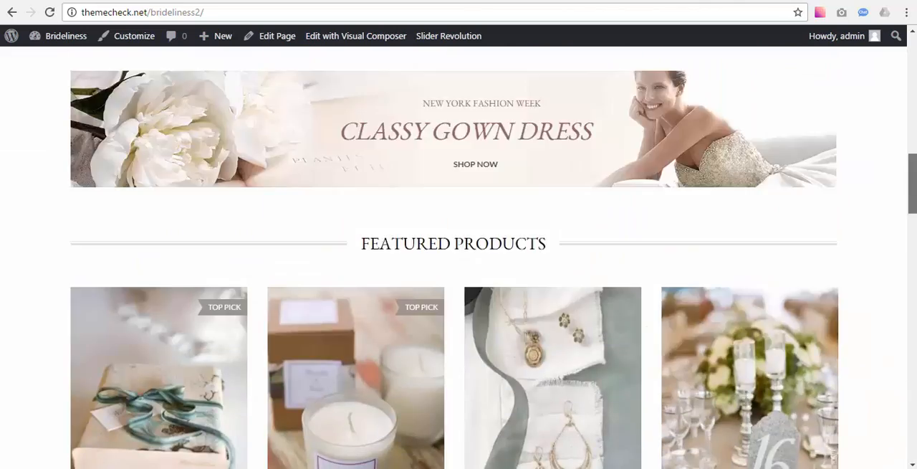
scroll(up, 3)
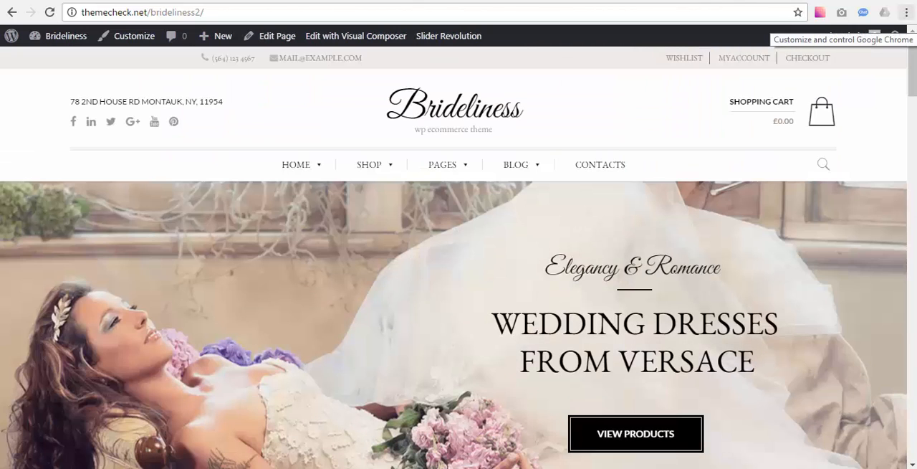